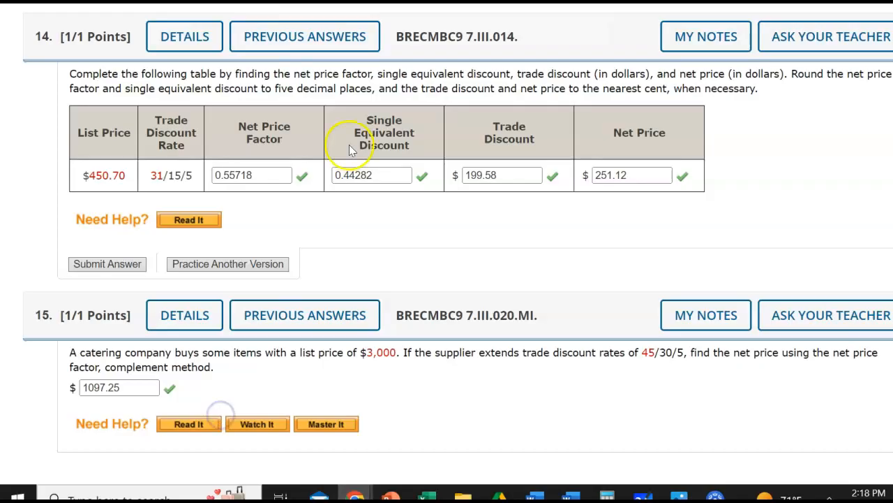
{"action": "mouse_move", "coordinate": [300, 133]}
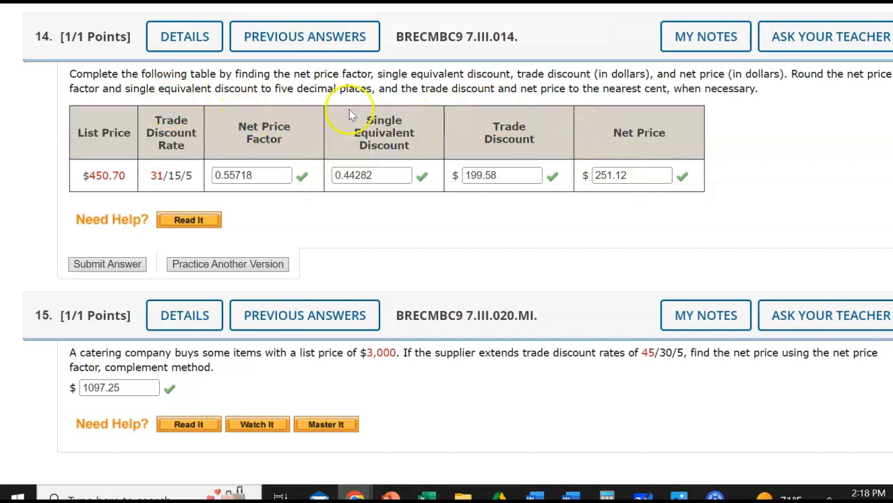
{"action": "mouse_move", "coordinate": [155, 181]}
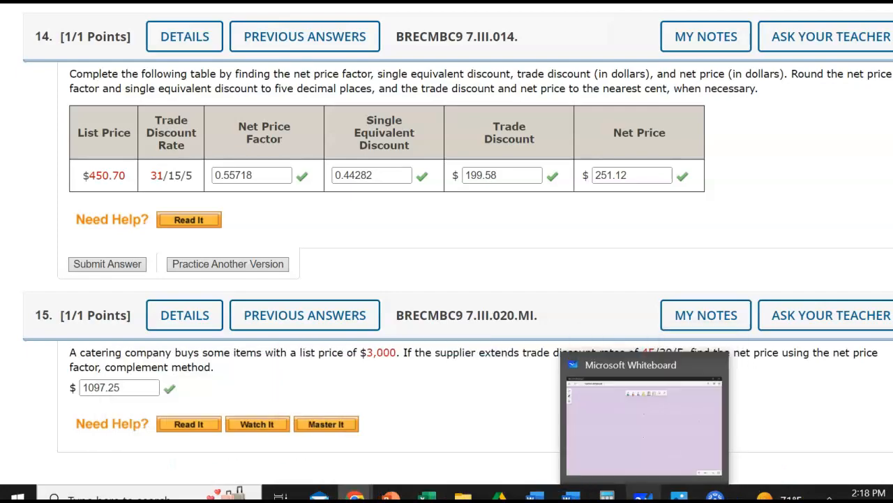
Handwrite the complements 1 − .31 = .69, 1 − .15 = .85 and 1 − .05 = .95 with the pen.
{"action": "left_click", "coordinate": [642, 416]}
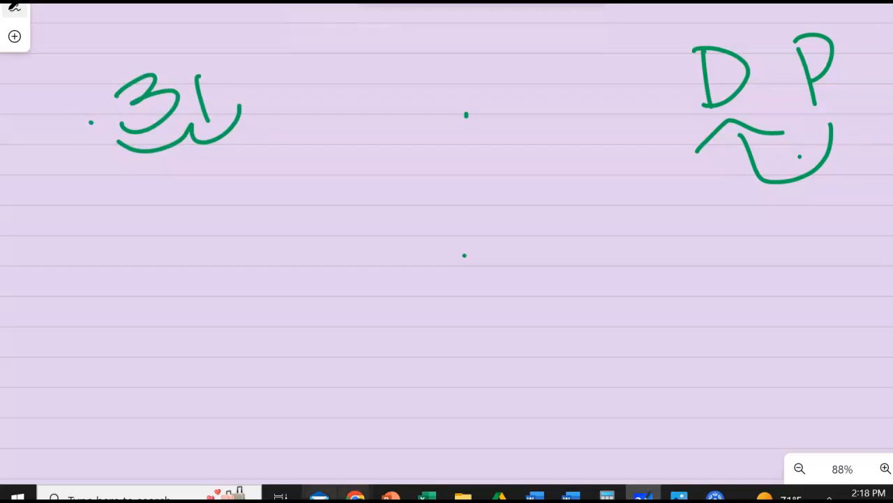
{"action": "mouse_move", "coordinate": [355, 496]}
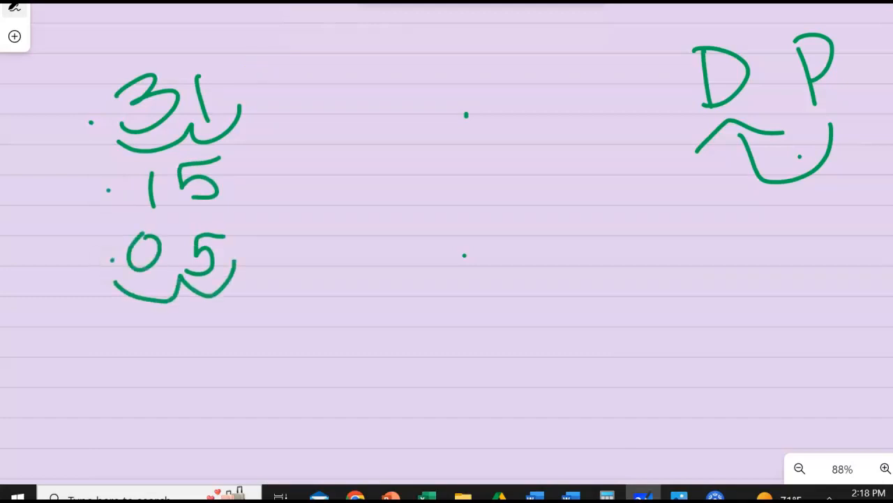
{"action": "left_click_drag", "start_coordinate": [30, 84], "coordinate": [28, 139]}
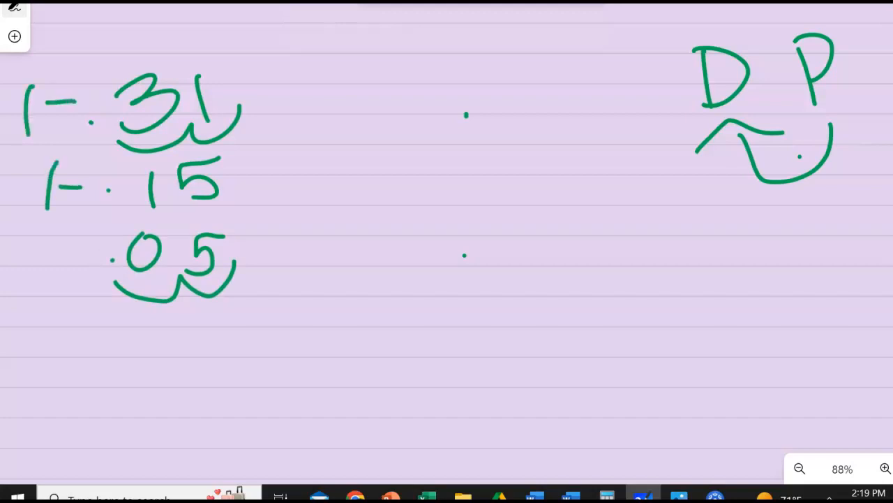
{"action": "left_click_drag", "start_coordinate": [45, 249], "coordinate": [81, 276]}
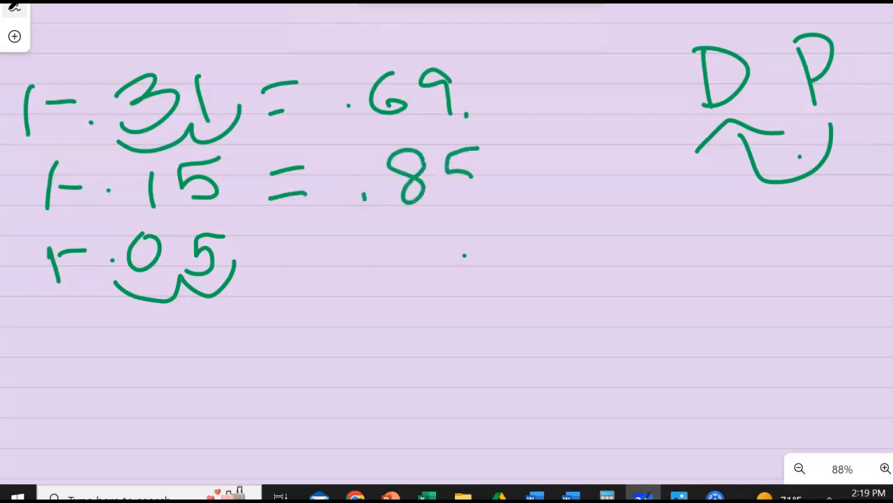
{"action": "left_click_drag", "start_coordinate": [279, 252], "coordinate": [321, 251]}
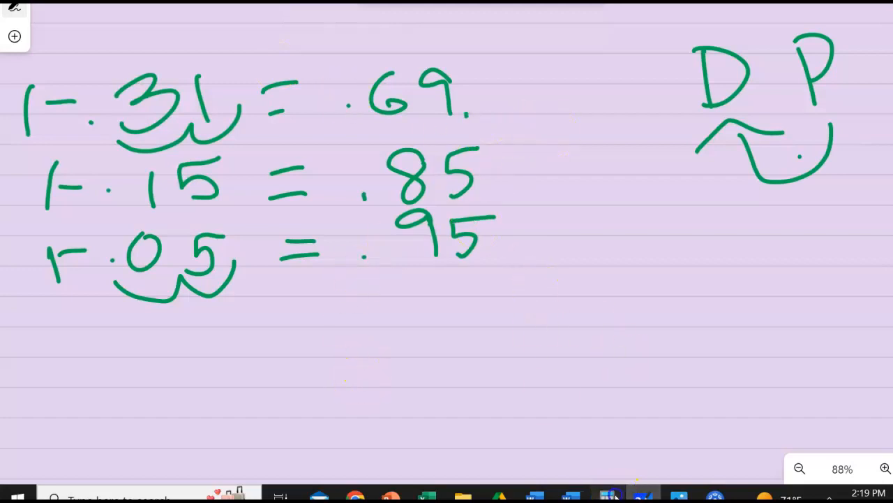
Key 0.69 × 0.85 × 0.95 into the calculator for problem 14's net price factor.
{"action": "left_click", "coordinate": [605, 496]}
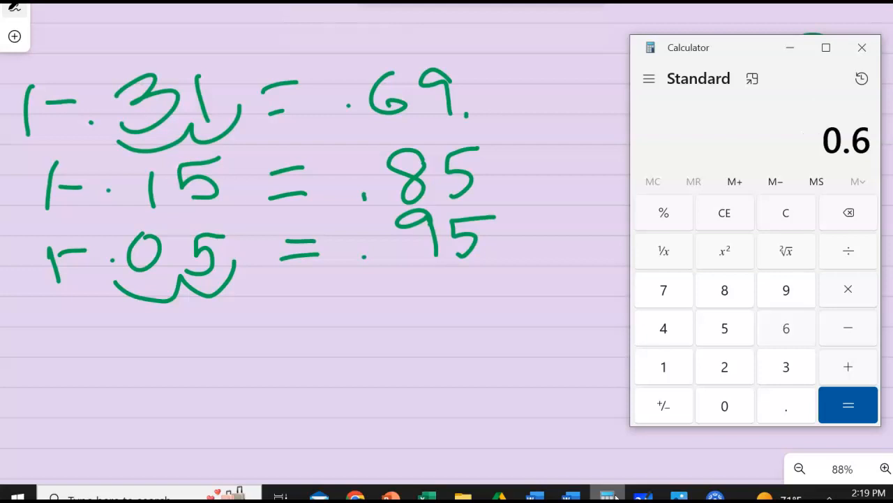
{"action": "left_click", "coordinate": [785, 289]}
{"action": "type", "text": "0.85"}
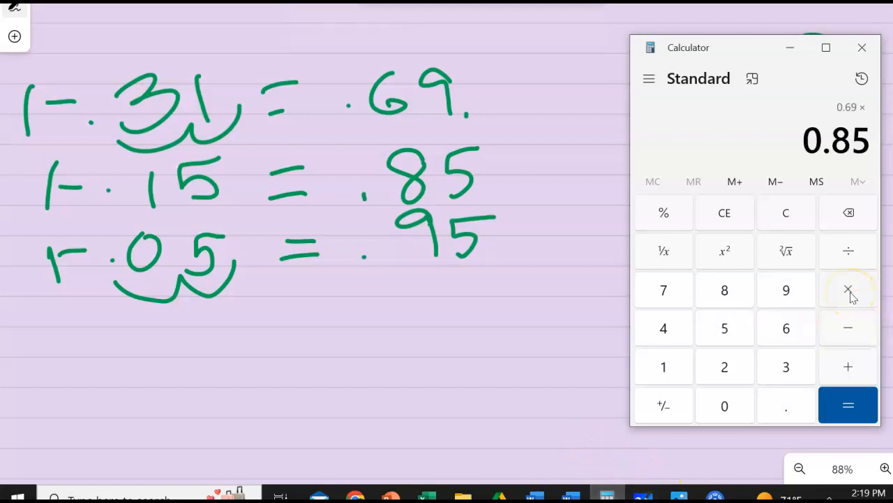
{"action": "left_click", "coordinate": [849, 289]}
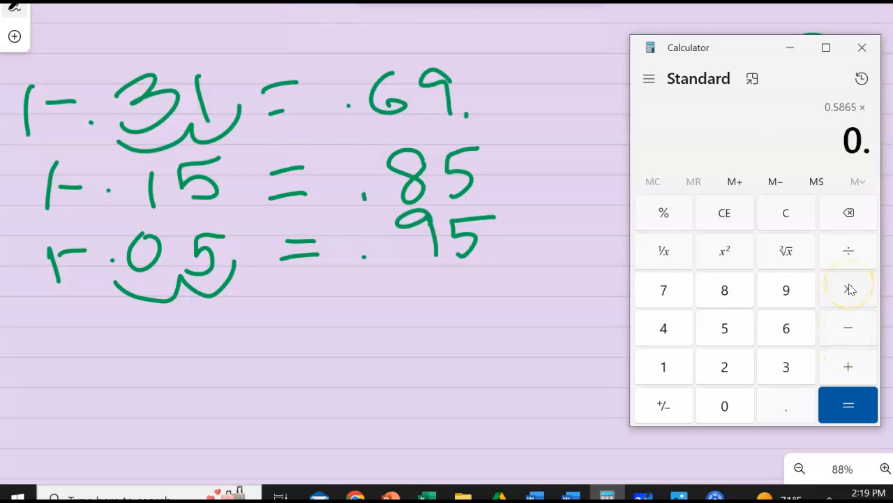
{"action": "left_click", "coordinate": [849, 405]}
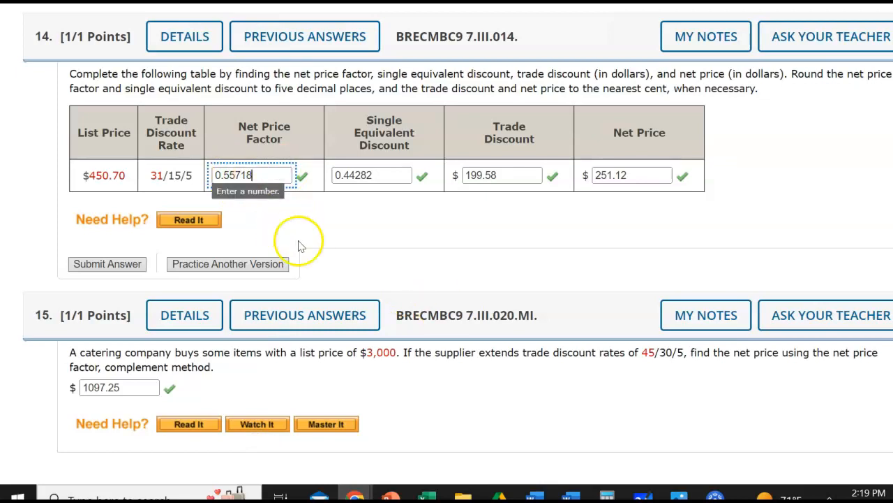
Check that the 0.557175 product matches problem 14's 0.55718 net price factor.
{"action": "left_click", "coordinate": [606, 497]}
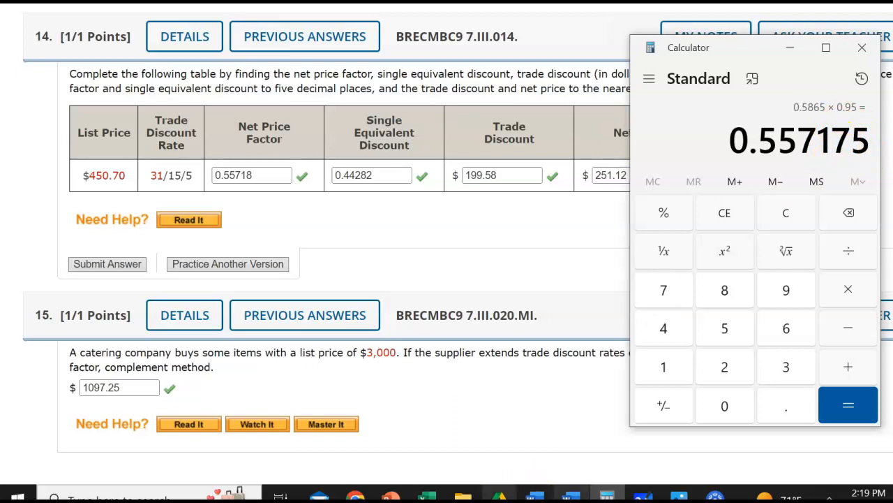
{"action": "mouse_move", "coordinate": [279, 195]}
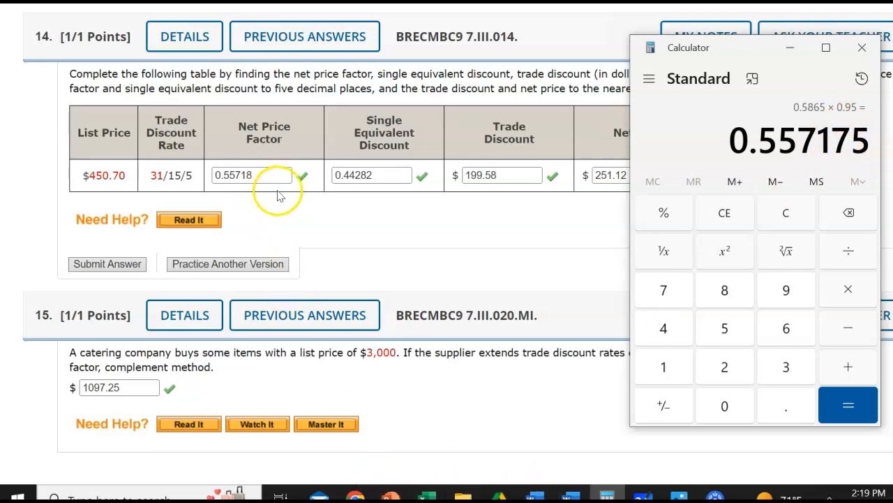
{"action": "mouse_move", "coordinate": [402, 202]}
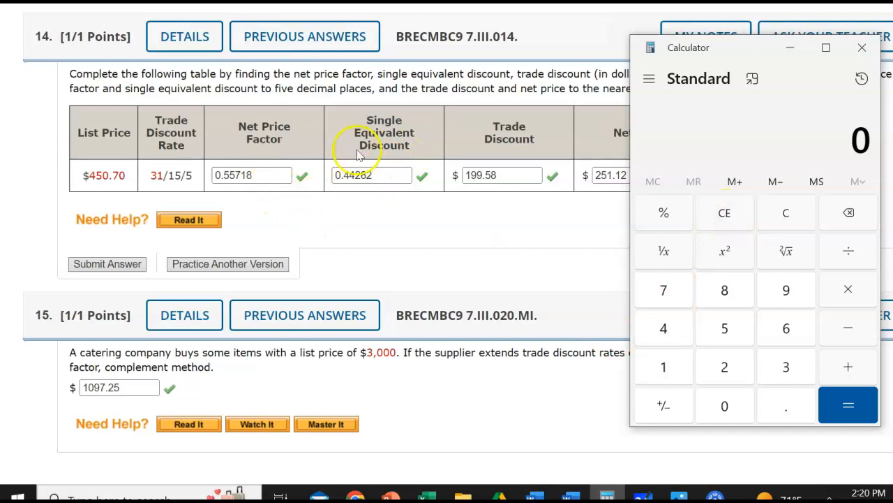
{"action": "mouse_move", "coordinate": [663, 366]}
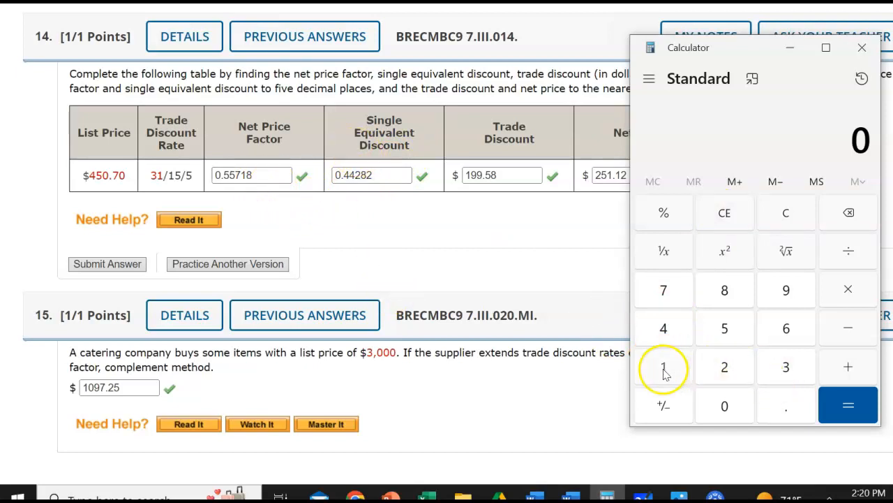
Compute 1 − 0.55718 = 0.44282 as problem 14's single equivalent discount.
{"action": "left_click", "coordinate": [663, 366]}
{"action": "type", "text": ".55"}
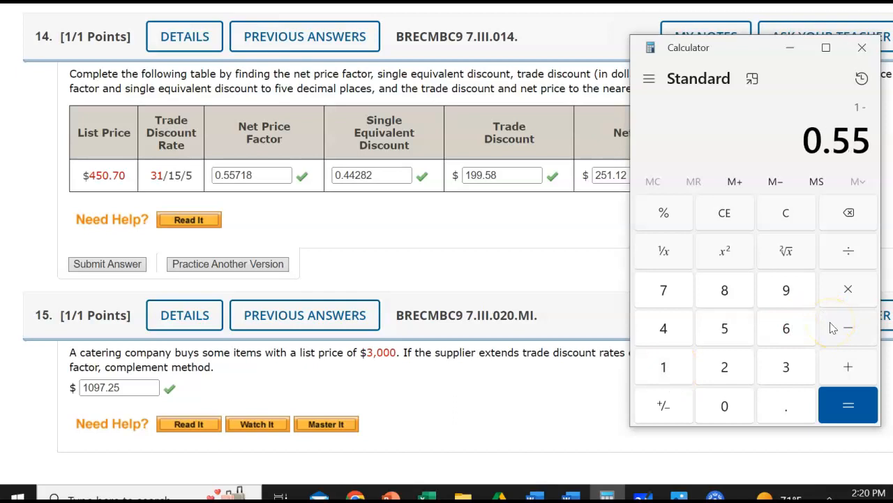
{"action": "left_click", "coordinate": [849, 405]}
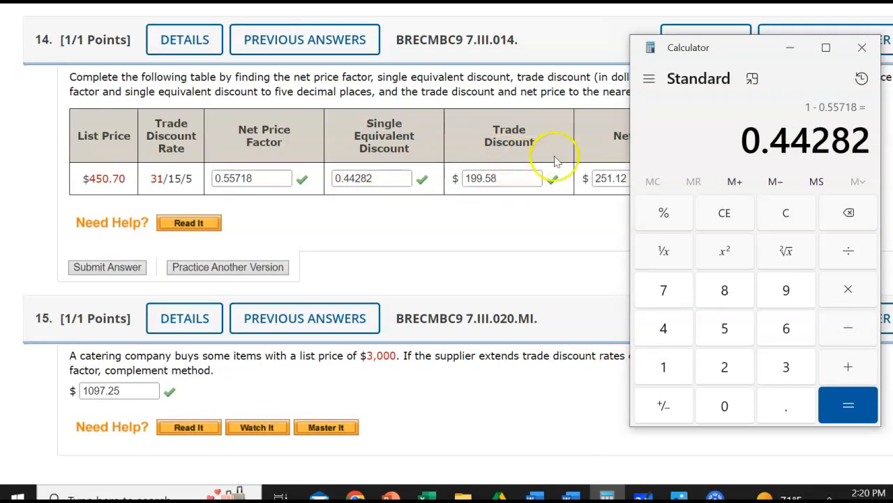
{"action": "mouse_move", "coordinate": [500, 129]}
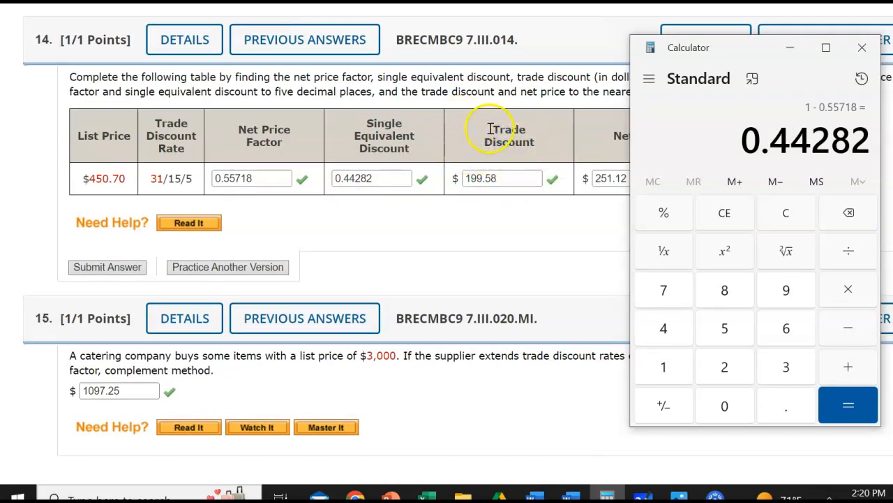
{"action": "mouse_move", "coordinate": [816, 123]}
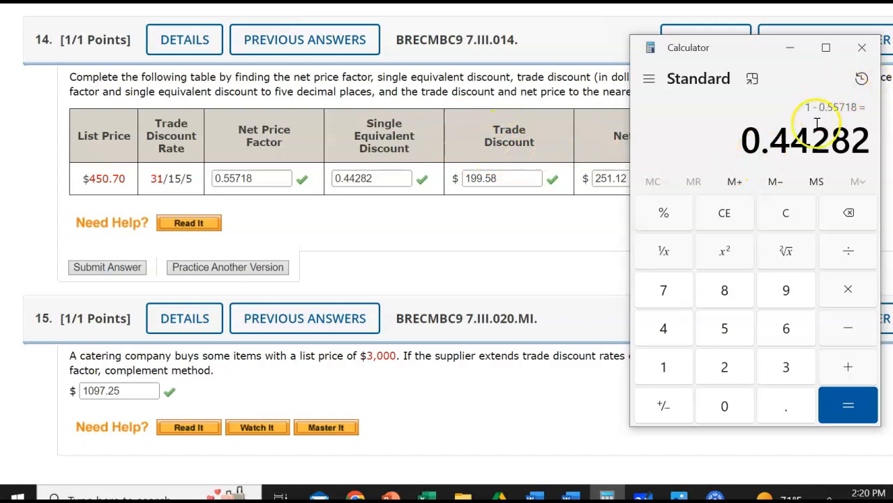
{"action": "mouse_move", "coordinate": [849, 288]}
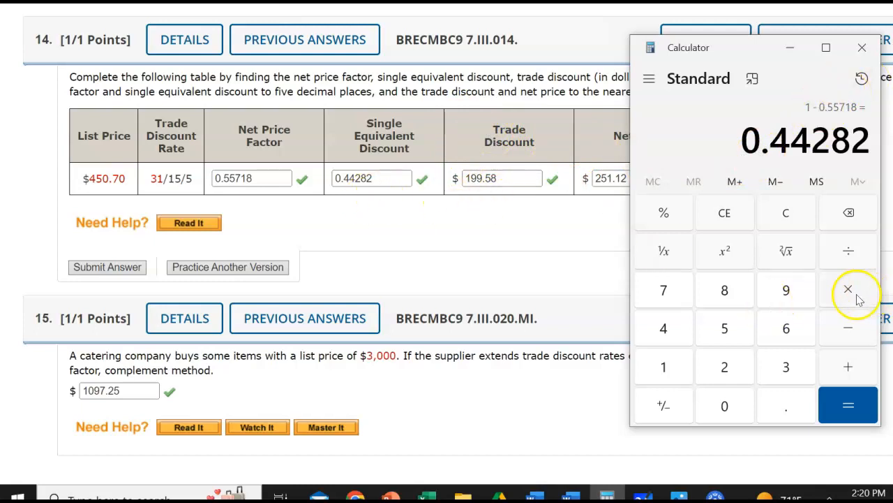
{"action": "mouse_move", "coordinate": [729, 119]}
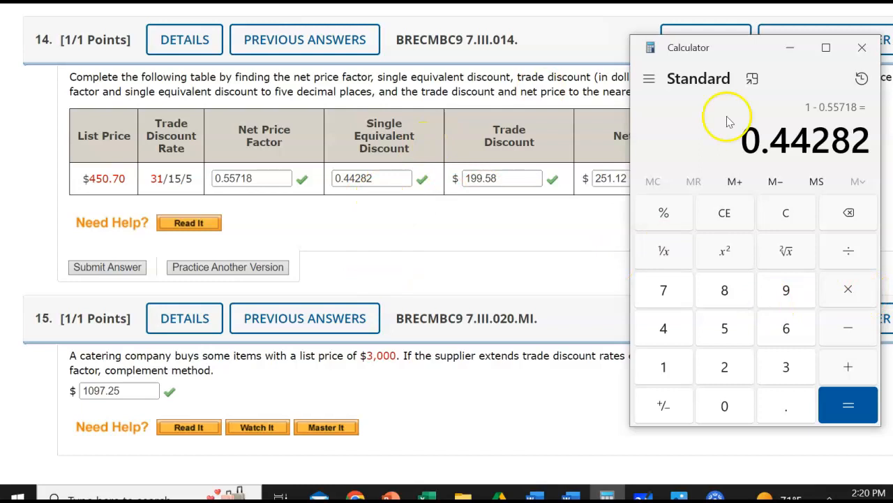
{"action": "mouse_move", "coordinate": [664, 212]}
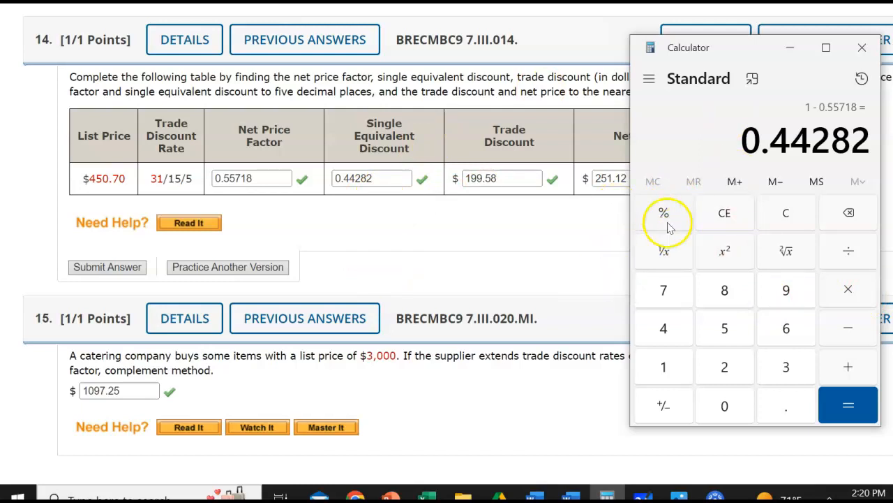
{"action": "mouse_move", "coordinate": [866, 282]}
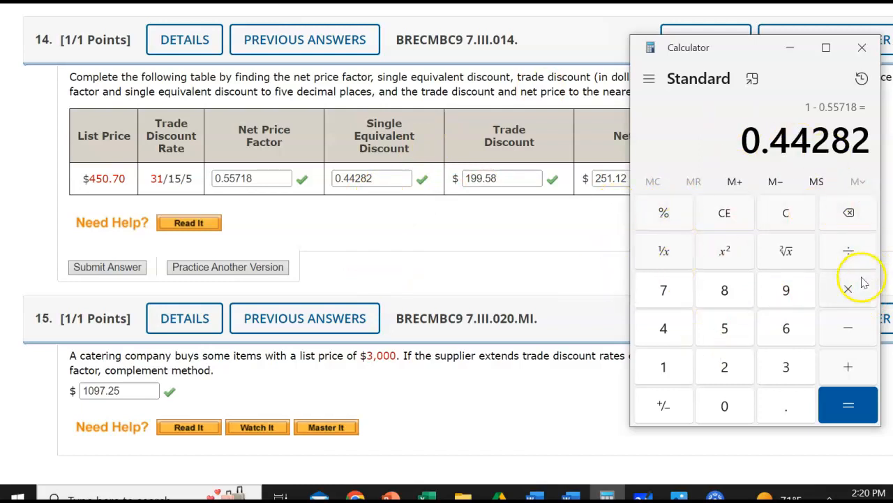
Multiply 0.44282 by the $450.7 list price to get the $199.58 trade discount.
{"action": "left_click", "coordinate": [663, 328]}
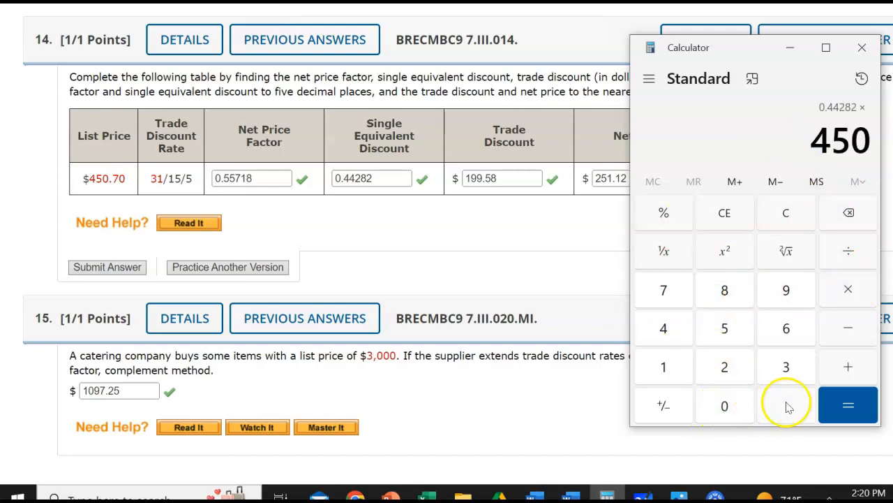
{"action": "left_click", "coordinate": [849, 405]}
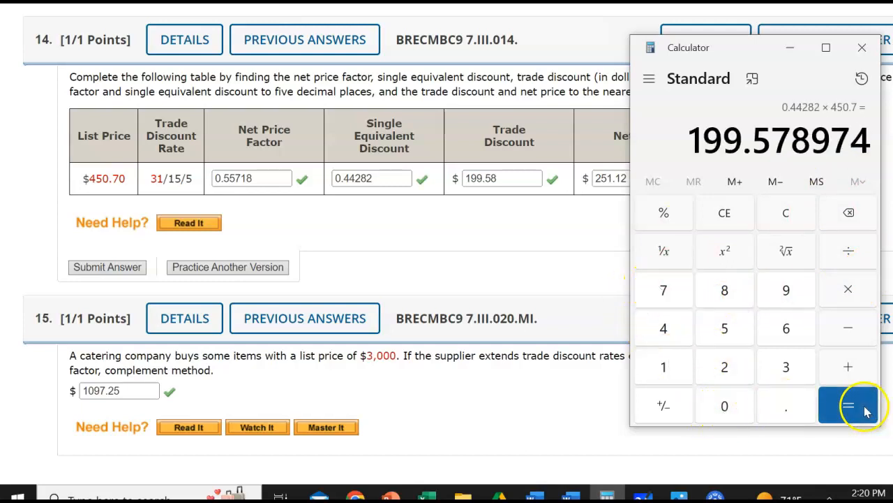
{"action": "mouse_move", "coordinate": [561, 138]}
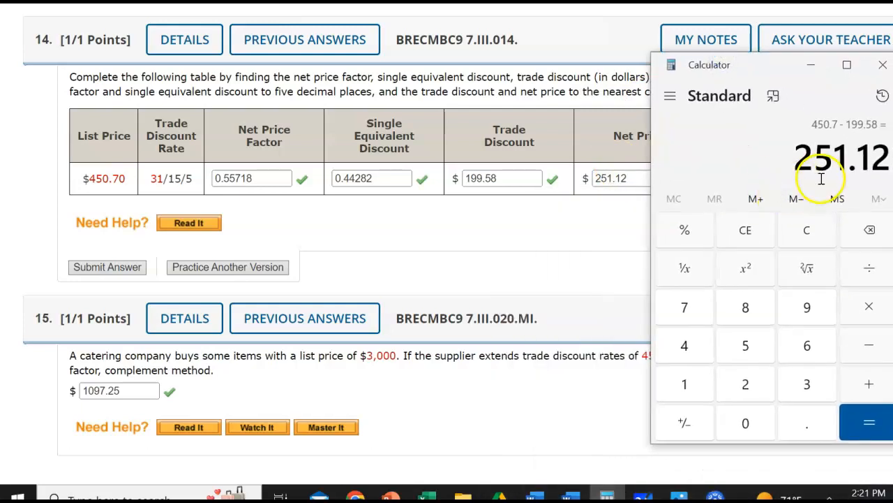
{"action": "mouse_move", "coordinate": [523, 304]}
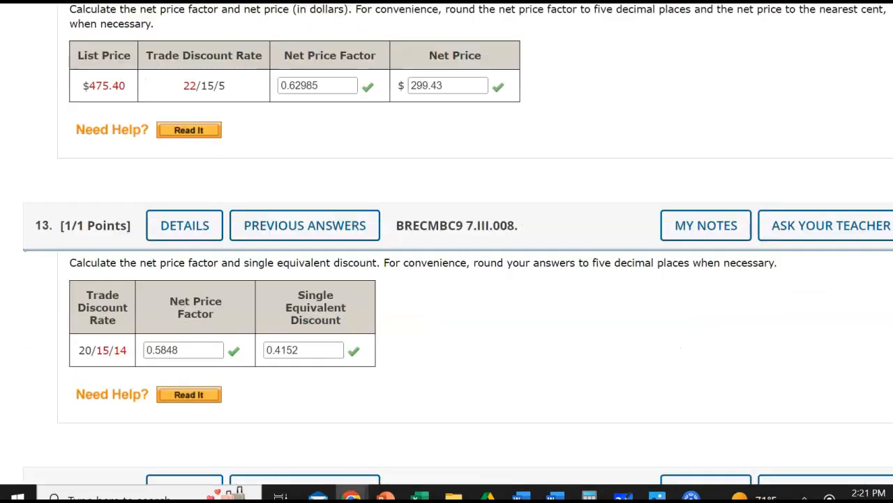
Scroll past problem 14 to problem 15, the $3,000 purchase with 45/30/5 discounts.
{"action": "scroll", "scroll_direction": "up", "scroll_amount": 3}
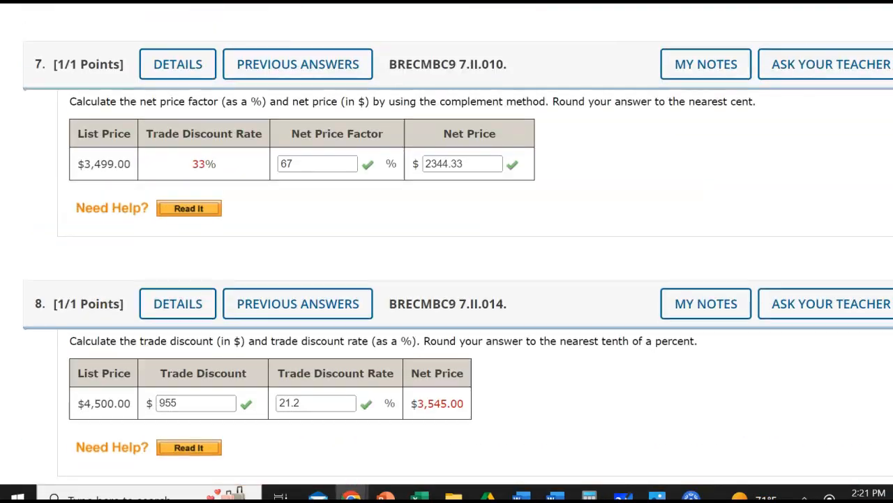
{"action": "scroll", "scroll_direction": "up", "scroll_amount": 3}
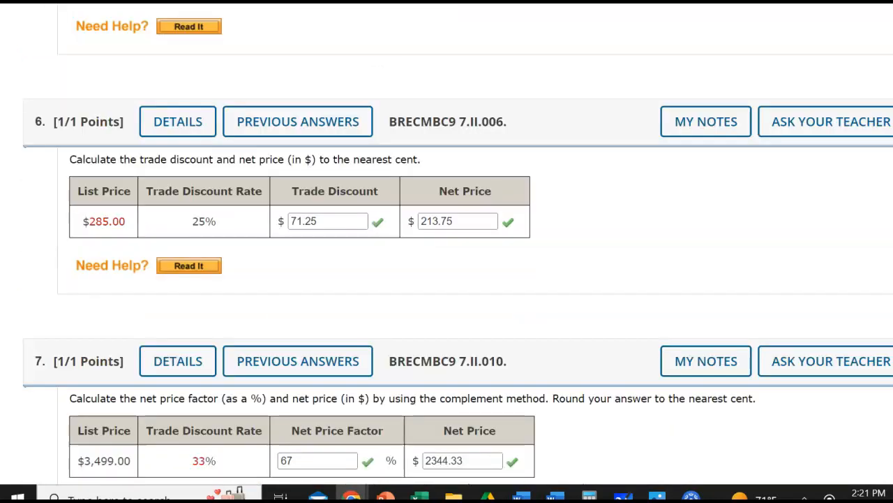
{"action": "scroll", "scroll_direction": "down", "scroll_amount": 3}
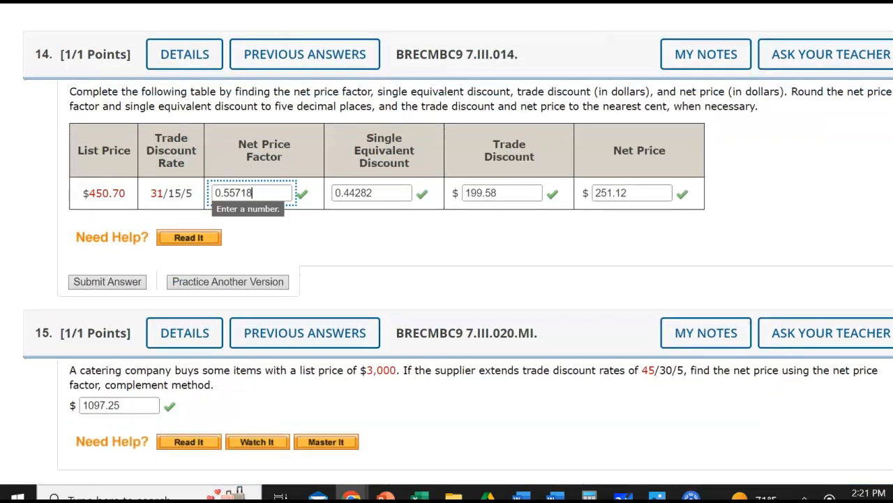
{"action": "scroll", "scroll_direction": "down", "scroll_amount": 3}
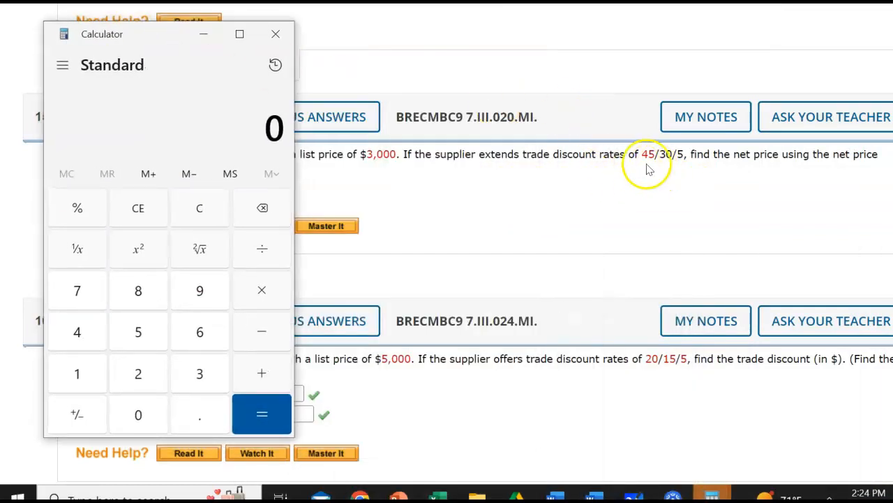
{"action": "mouse_move", "coordinate": [617, 179]}
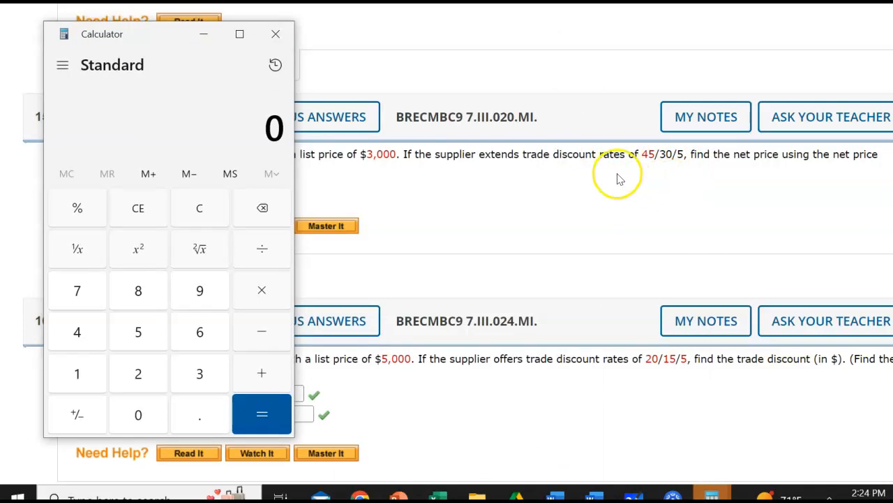
{"action": "mouse_move", "coordinate": [201, 426]}
{"action": "type", "text": ".55"}
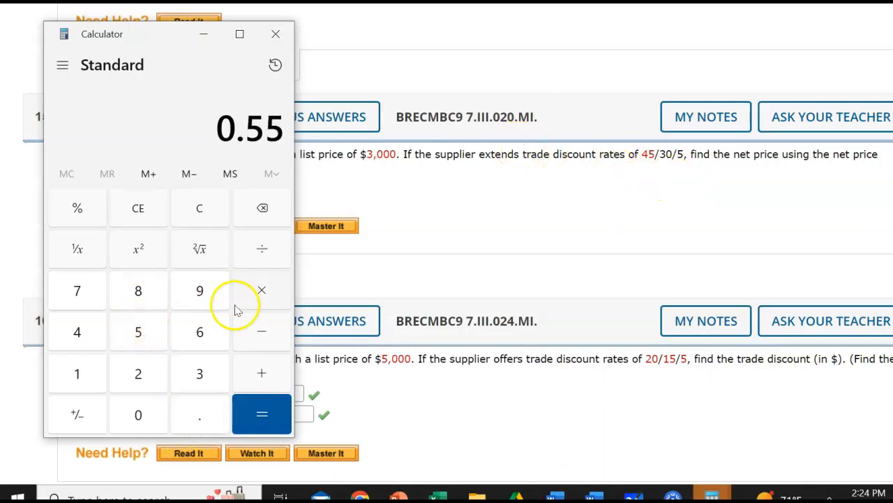
Multiply 0.55 × 0.7 × 0.95 to get problem 15's net price factor 0.36575.
{"action": "left_click", "coordinate": [262, 290]}
{"action": "type", "text": "0."}
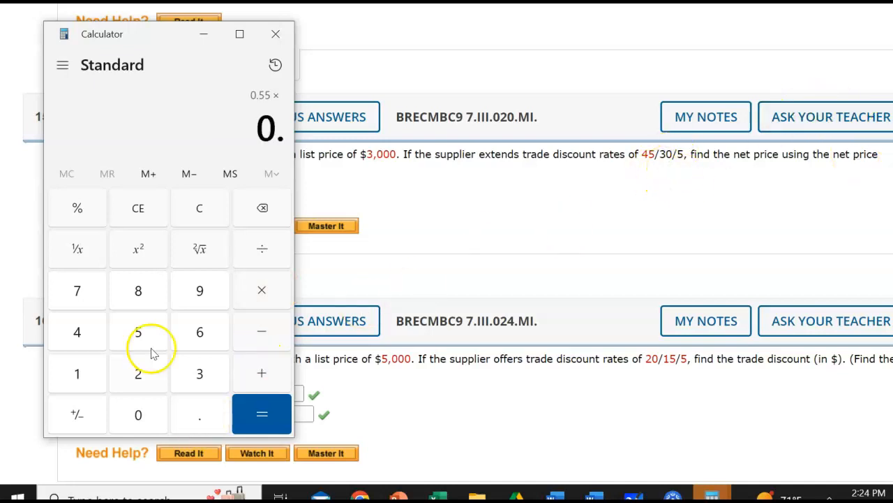
{"action": "left_click", "coordinate": [262, 413]}
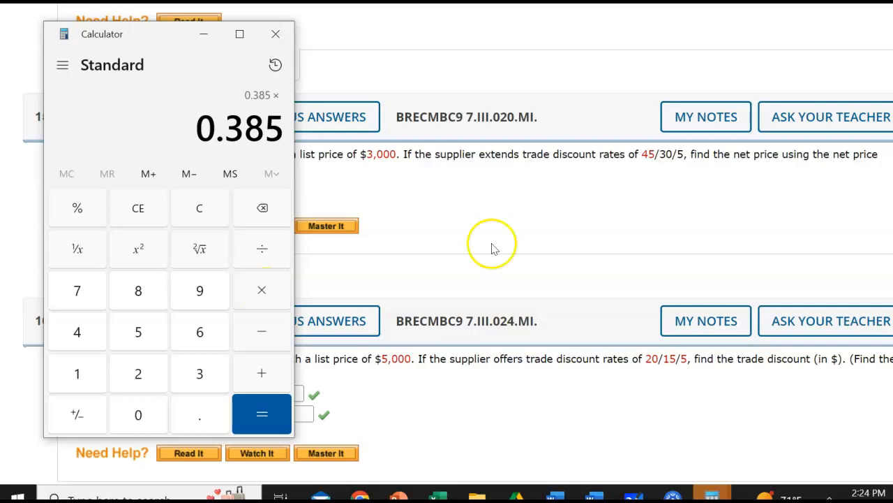
{"action": "mouse_move", "coordinate": [545, 226]}
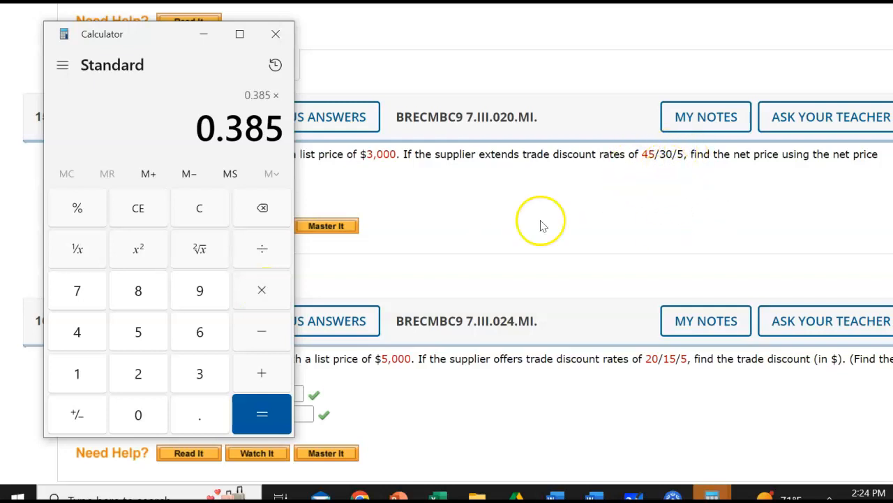
{"action": "mouse_move", "coordinate": [198, 419]}
{"action": "type", "text": " 0.95 ="}
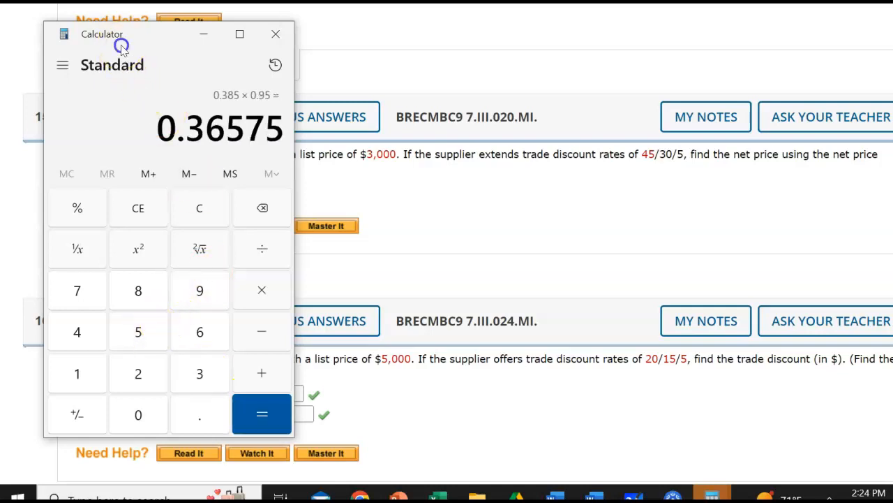
{"action": "left_click_drag", "start_coordinate": [102, 33], "coordinate": [496, 236]}
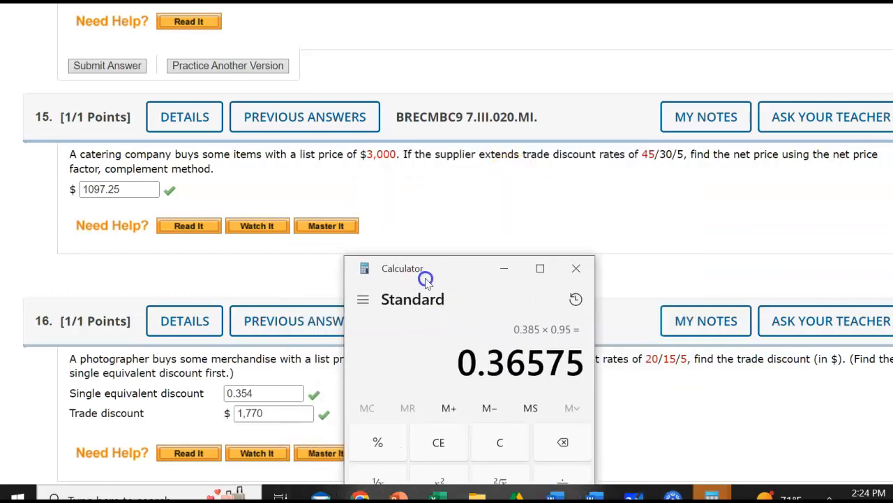
Multiply 0.36575 by $3,000 to confirm the $1,097.25 net price, then close the calculator.
{"action": "left_click_drag", "start_coordinate": [402, 268], "coordinate": [489, 86]}
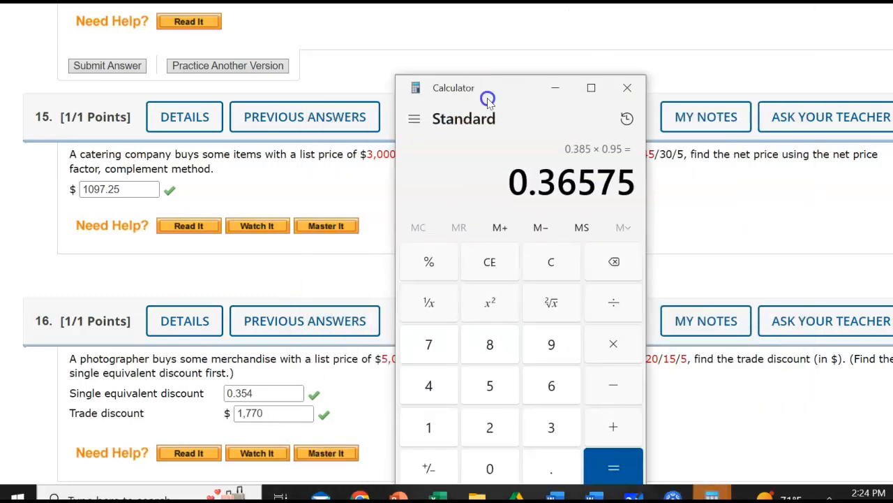
{"action": "left_click_drag", "start_coordinate": [489, 87], "coordinate": [289, 288]}
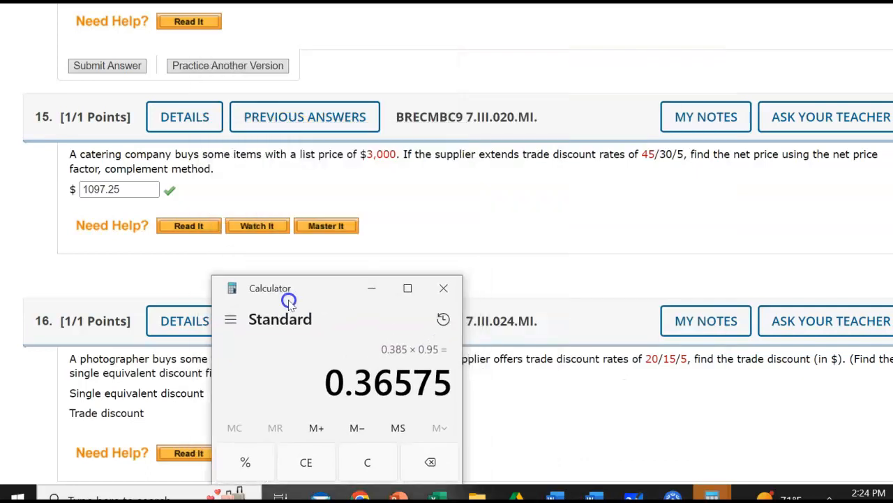
{"action": "left_click_drag", "start_coordinate": [291, 288], "coordinate": [678, 29]}
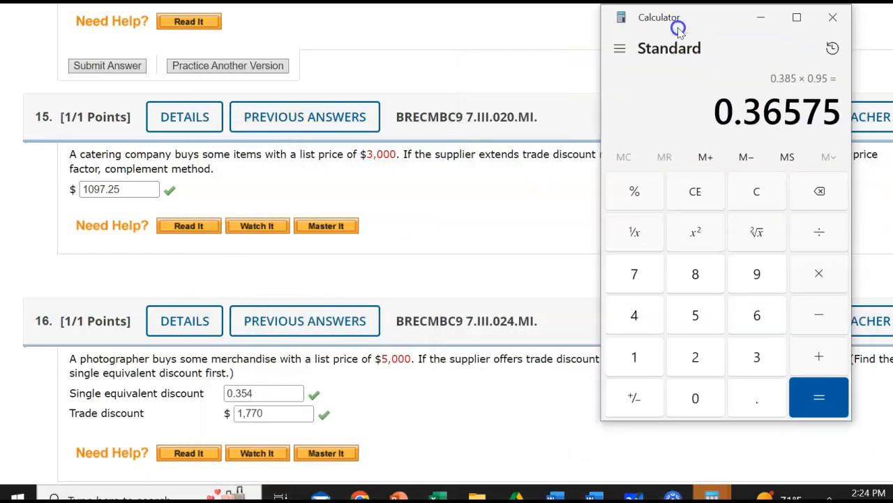
{"action": "mouse_move", "coordinate": [754, 82]}
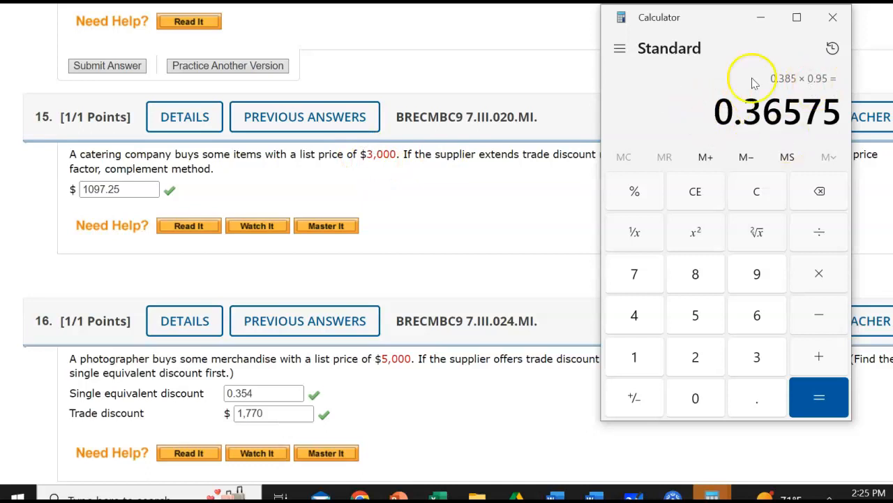
{"action": "left_click", "coordinate": [818, 272]}
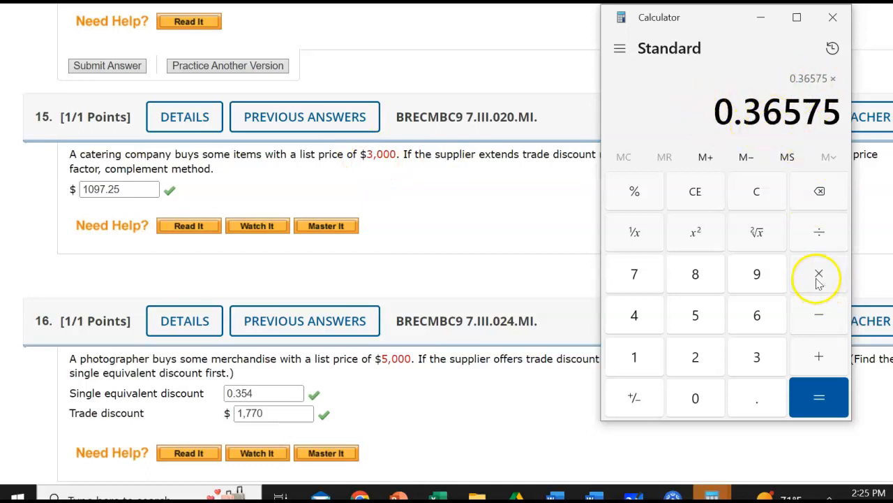
{"action": "mouse_move", "coordinate": [802, 363]}
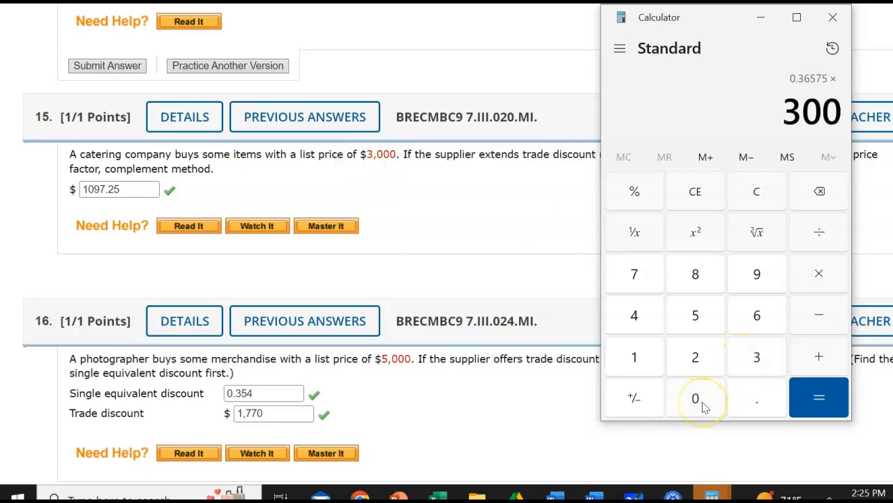
{"action": "left_click", "coordinate": [818, 396]}
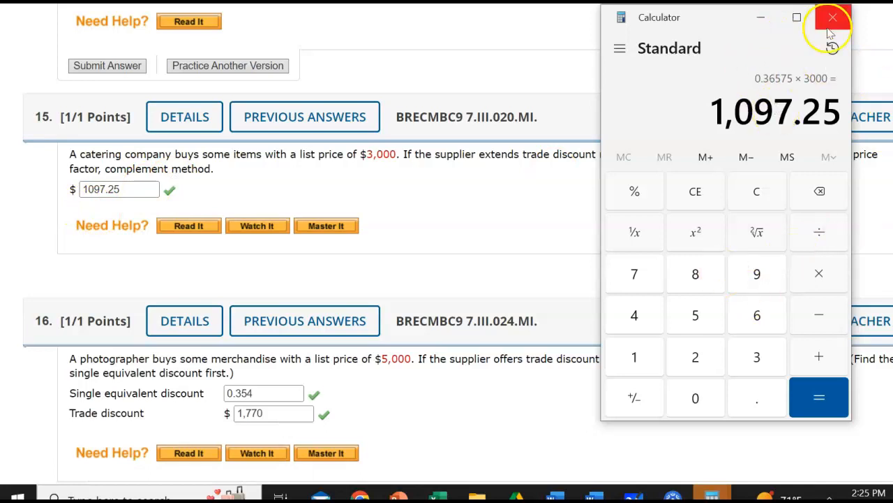
{"action": "left_click", "coordinate": [832, 17]}
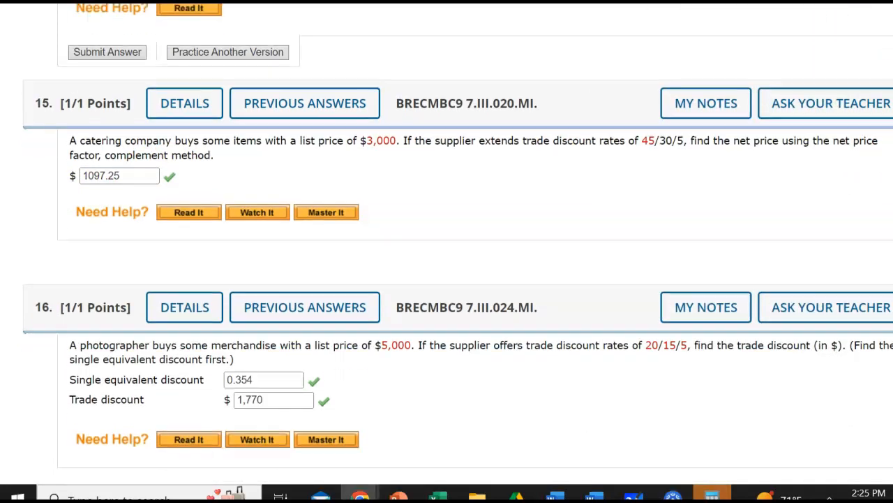
Scroll down to problem 16, the $5,000 photographer purchase with 20/15/5 discounts.
{"action": "scroll", "scroll_direction": "down", "scroll_amount": 3}
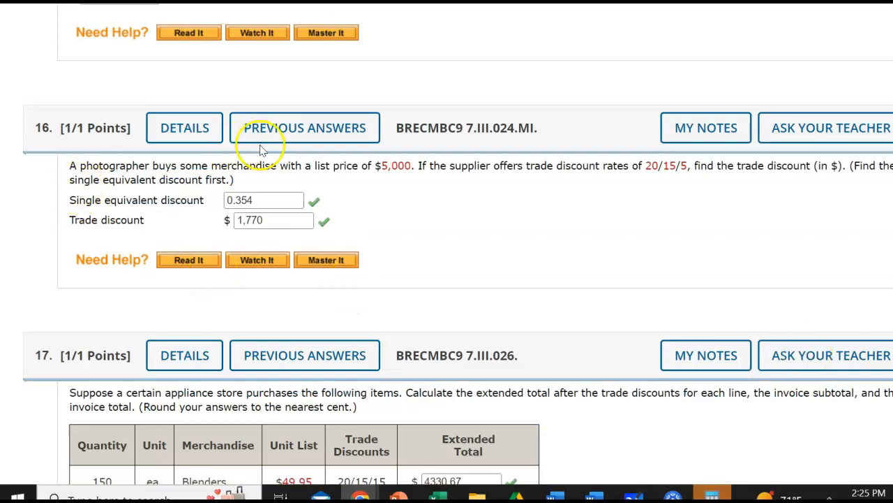
{"action": "mouse_move", "coordinate": [293, 168]}
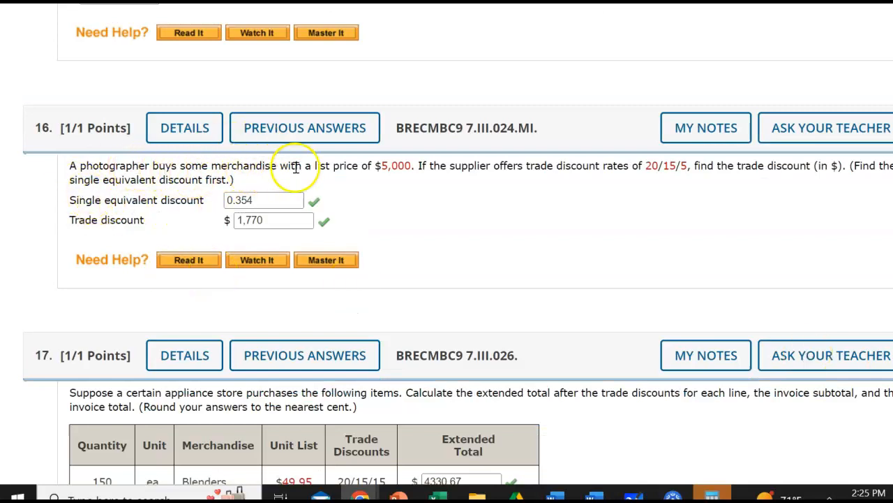
{"action": "mouse_move", "coordinate": [388, 175]}
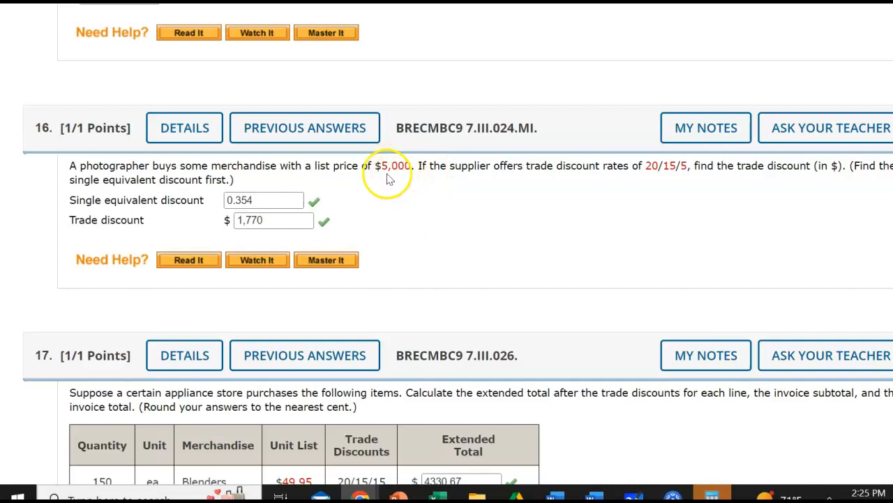
{"action": "mouse_move", "coordinate": [611, 180]}
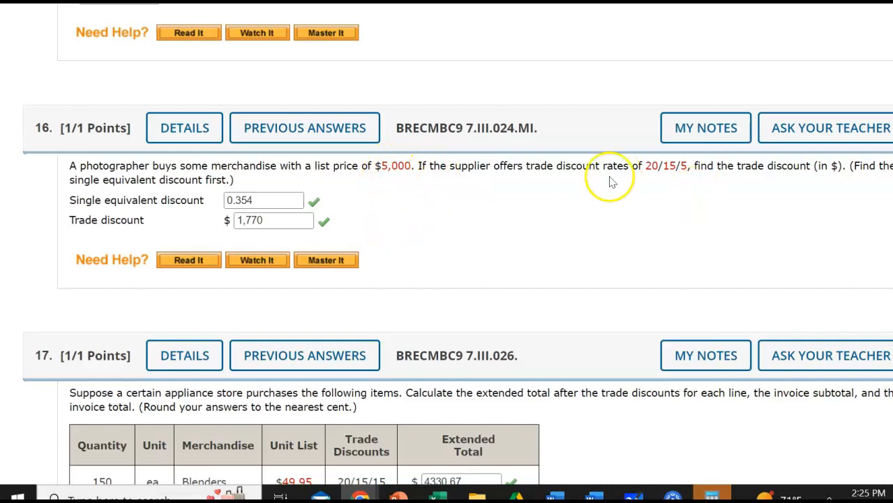
{"action": "mouse_move", "coordinate": [534, 176]}
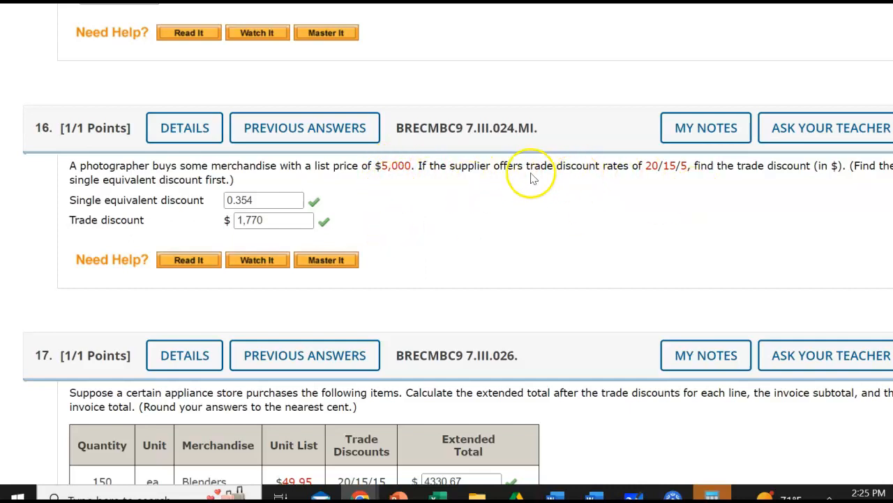
{"action": "mouse_move", "coordinate": [670, 166]}
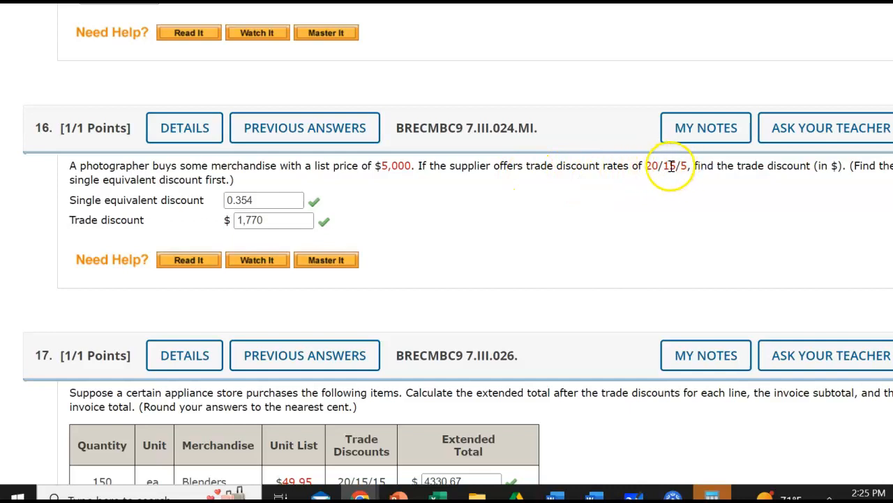
{"action": "mouse_move", "coordinate": [820, 180]}
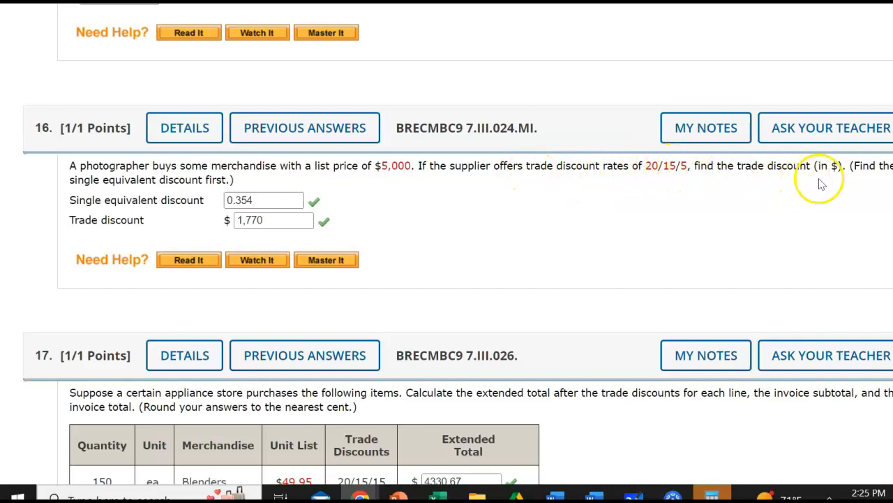
{"action": "mouse_move", "coordinate": [131, 201]}
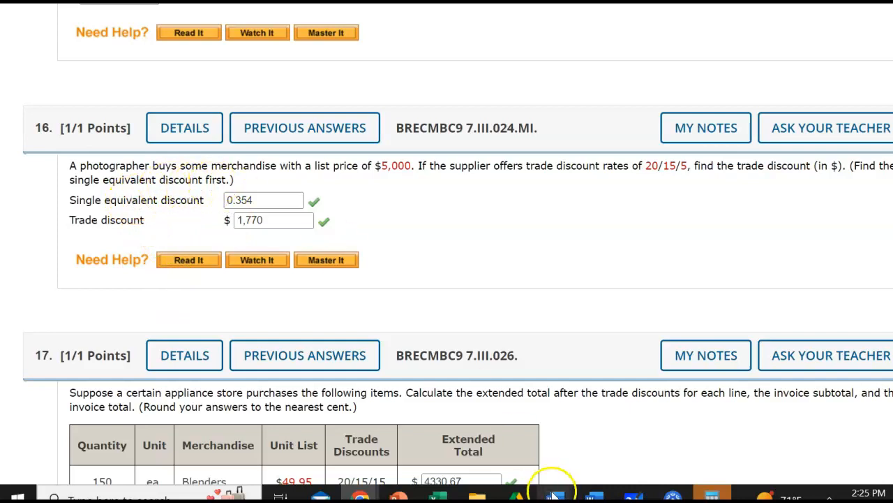
Multiply 0.8 × 0.85 × 0.95 in the calculator to get problem 16's net price factor 0.646.
{"action": "left_click", "coordinate": [553, 495]}
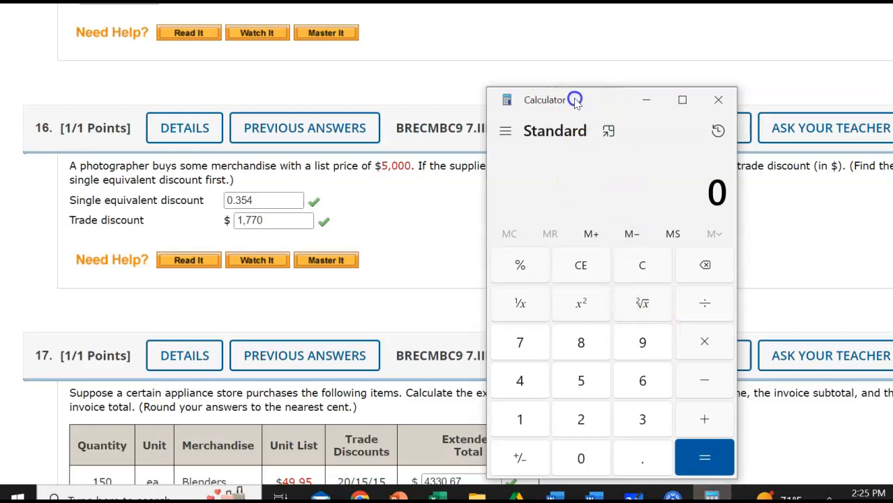
{"action": "left_click_drag", "start_coordinate": [572, 99], "coordinate": [164, 53]}
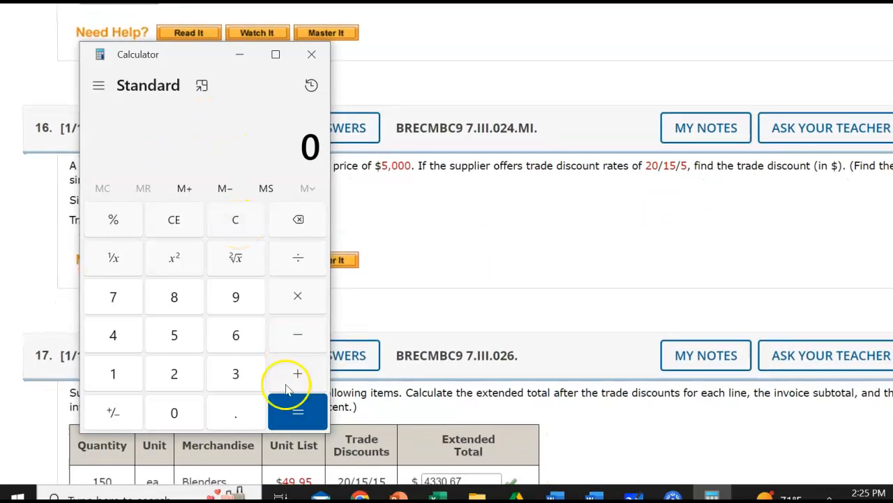
{"action": "mouse_move", "coordinate": [195, 475]}
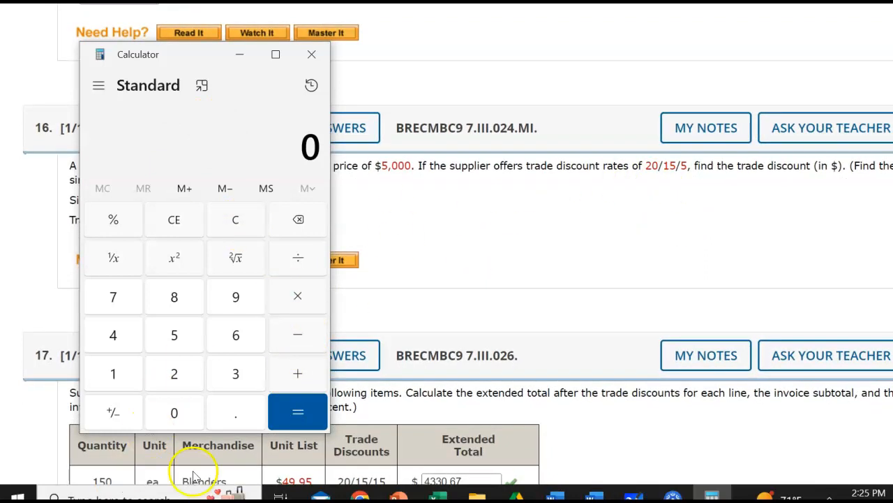
{"action": "left_click", "coordinate": [173, 296]}
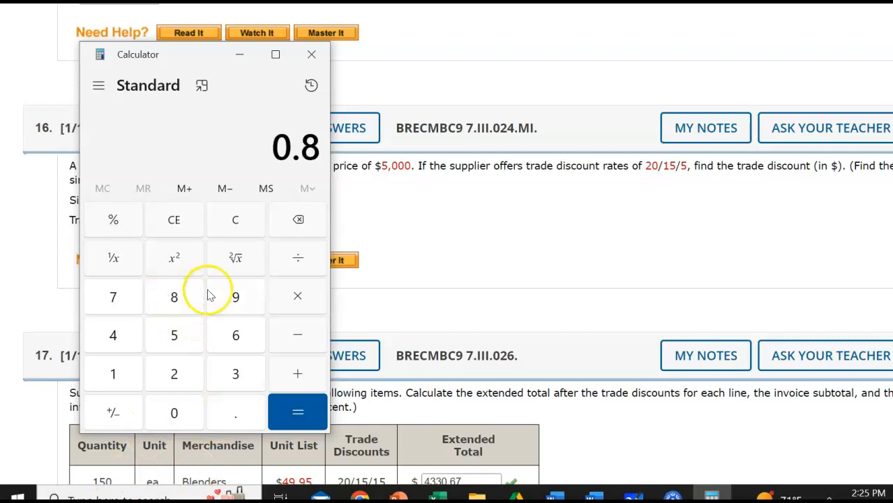
{"action": "left_click", "coordinate": [297, 296]}
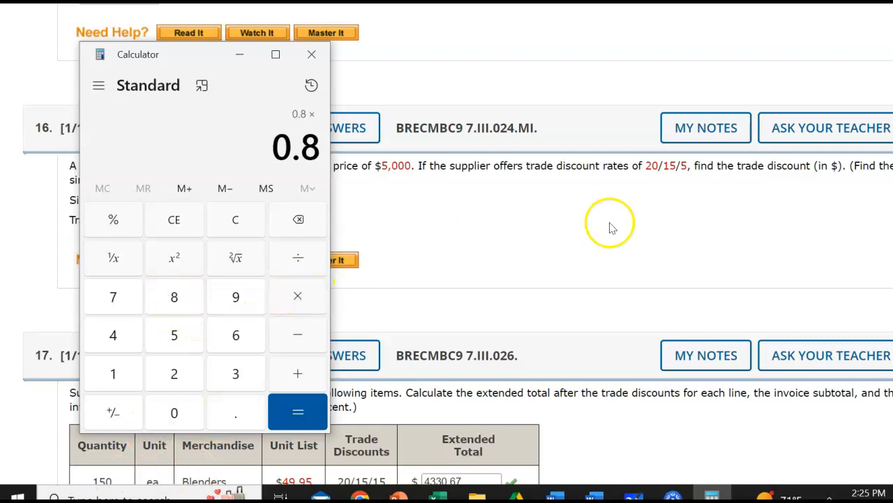
{"action": "mouse_move", "coordinate": [663, 188]}
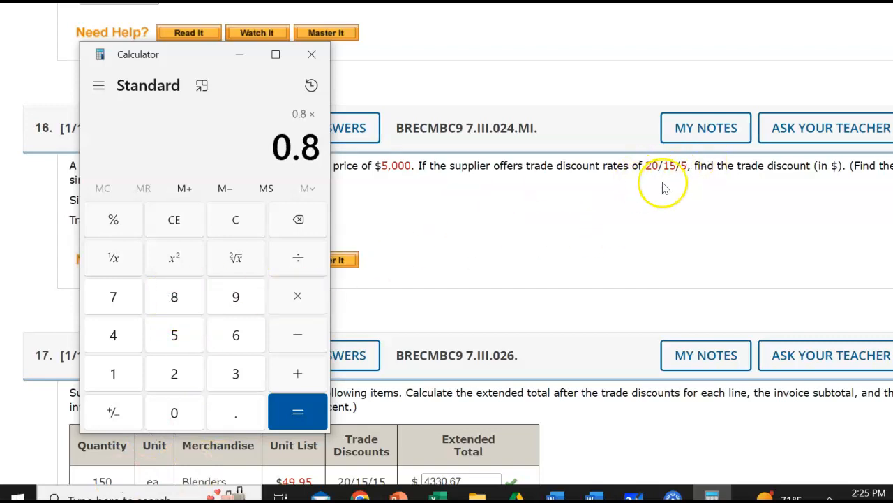
{"action": "mouse_move", "coordinate": [300, 296]}
{"action": "type", "text": "0."}
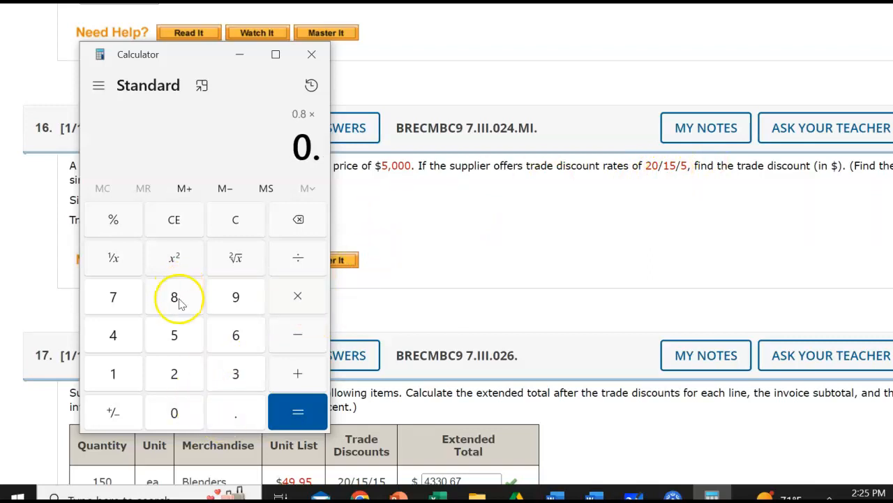
{"action": "left_click", "coordinate": [173, 296]}
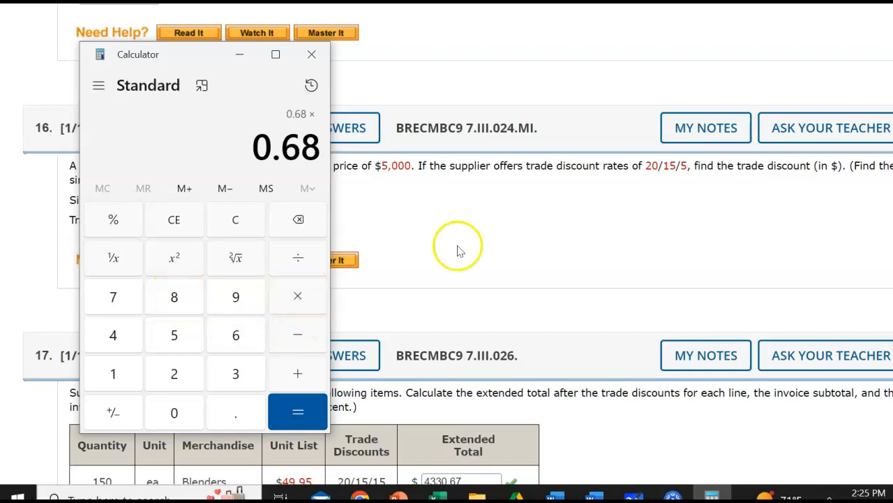
{"action": "mouse_move", "coordinate": [302, 310]}
{"action": "type", "text": "0."}
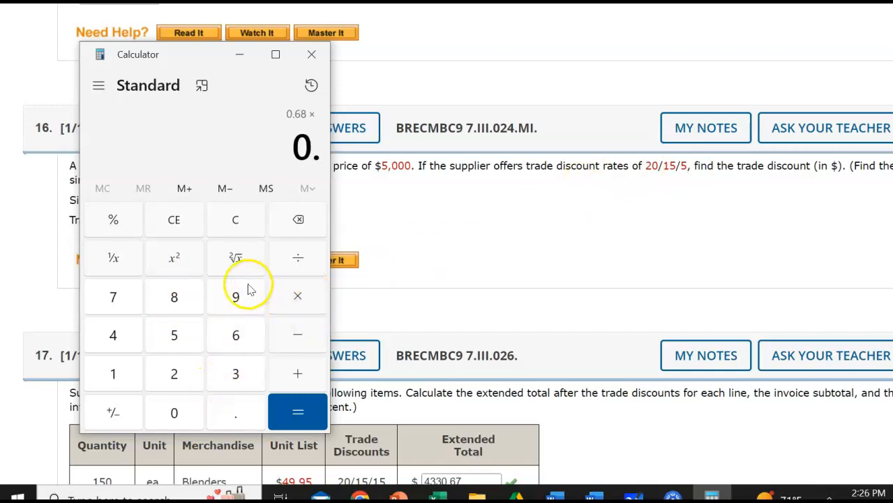
{"action": "left_click", "coordinate": [297, 412]}
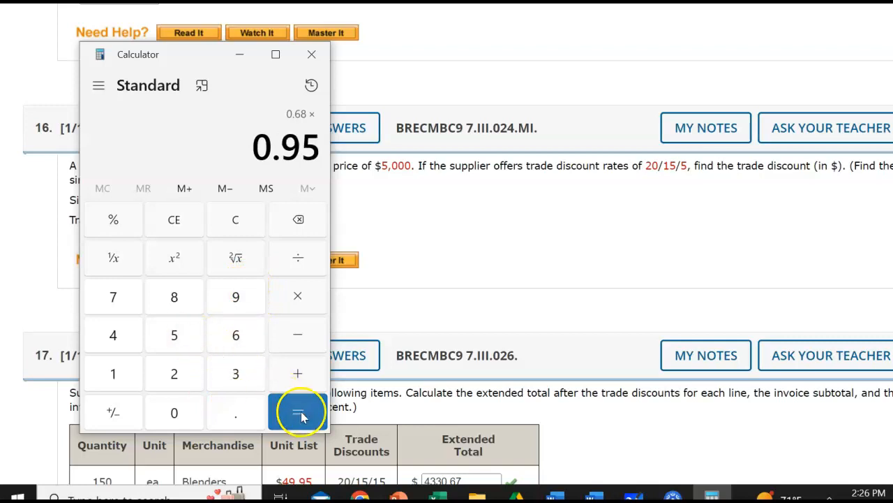
{"action": "left_click", "coordinate": [299, 411]}
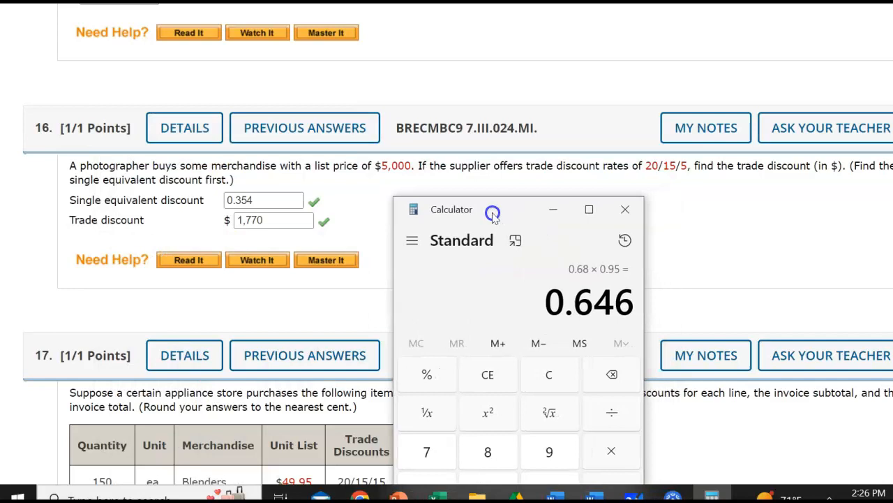
Move the calculator aside and compute 1 − 0.646 = 0.354, problem 16's single equivalent discount.
{"action": "left_click_drag", "start_coordinate": [493, 209], "coordinate": [503, 240]}
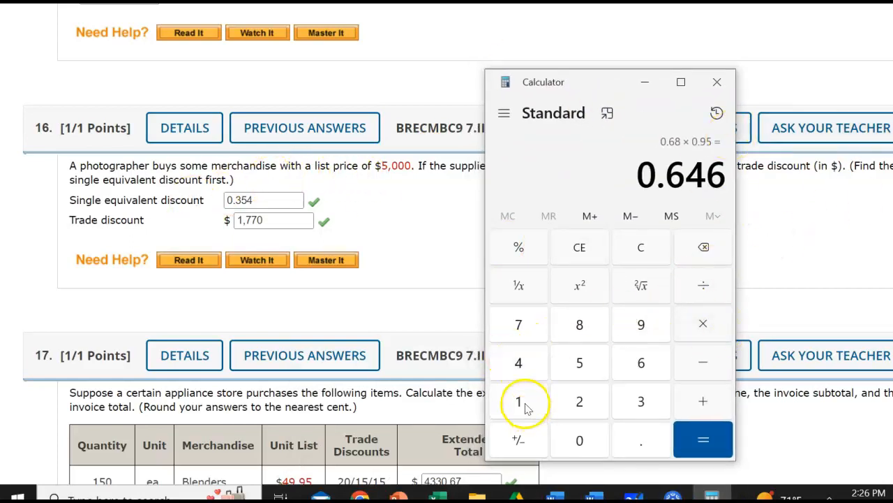
{"action": "mouse_move", "coordinate": [496, 374]}
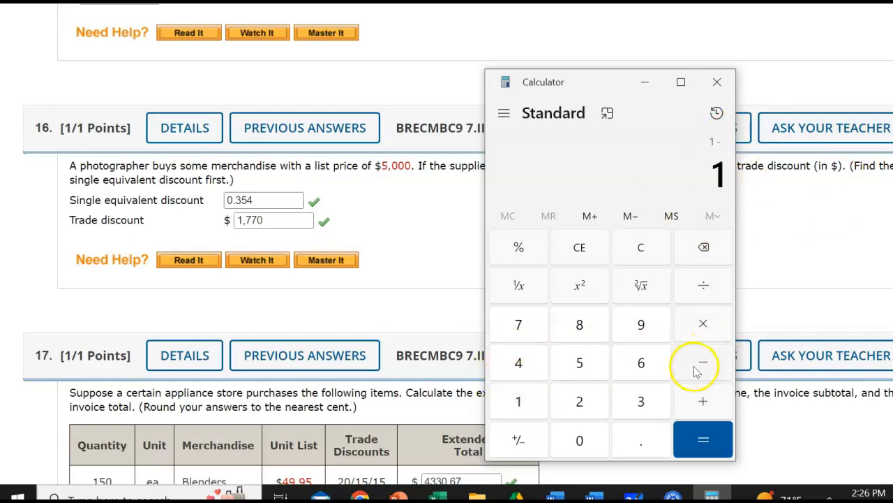
{"action": "left_click", "coordinate": [641, 363]}
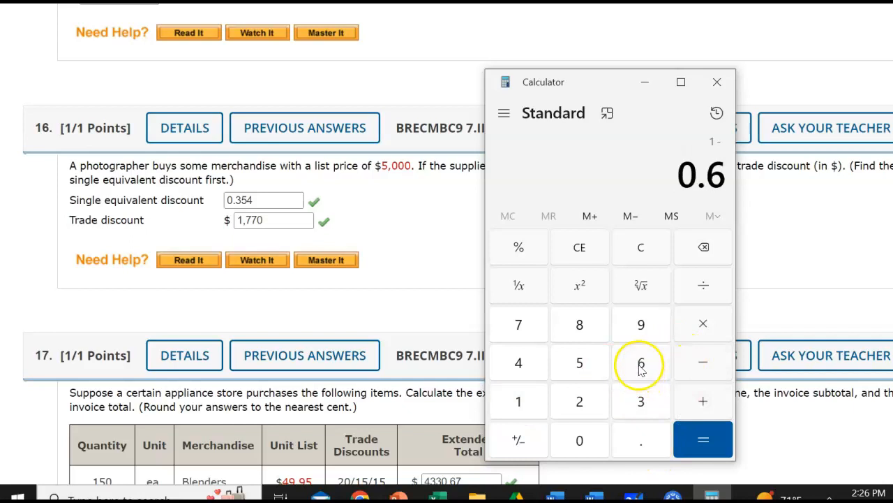
{"action": "left_click", "coordinate": [641, 361]}
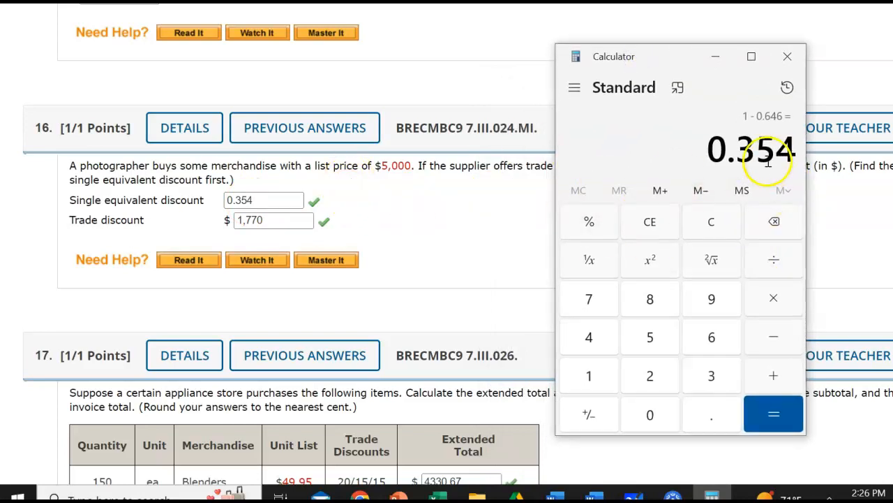
{"action": "mouse_move", "coordinate": [142, 212]}
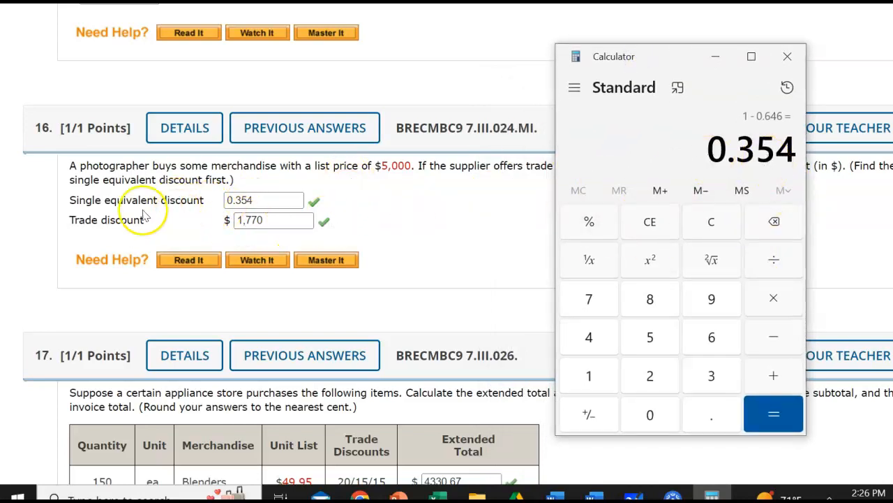
{"action": "mouse_move", "coordinate": [773, 299]}
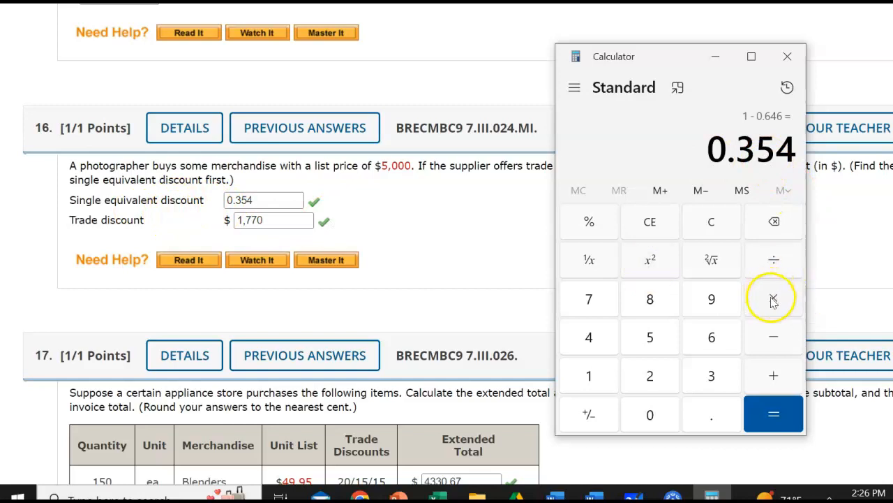
Compute 0.354 × 5000 = 1,770 trade discount, then close the calculator back to WebAssign.
{"action": "left_click", "coordinate": [773, 298]}
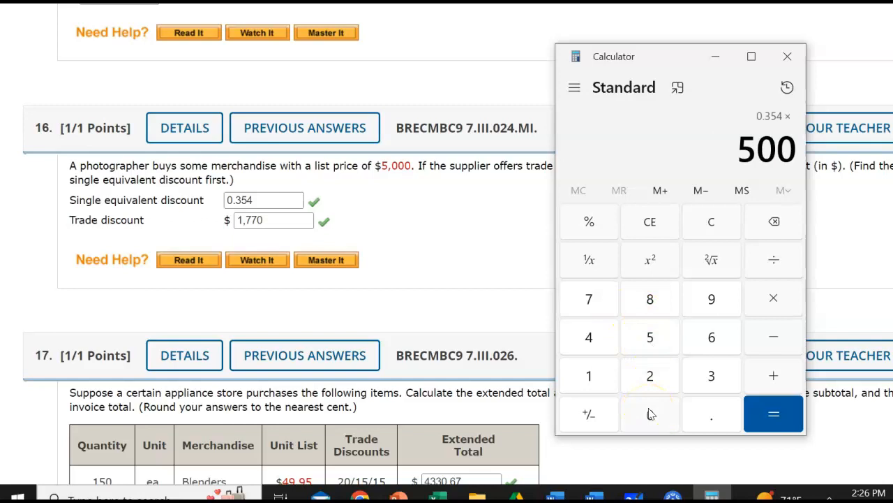
{"action": "left_click", "coordinate": [651, 413]}
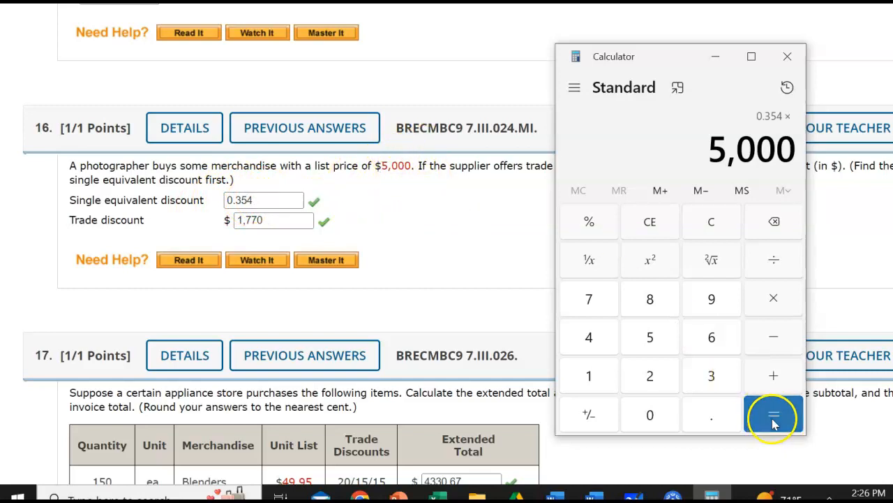
{"action": "left_click", "coordinate": [774, 414]}
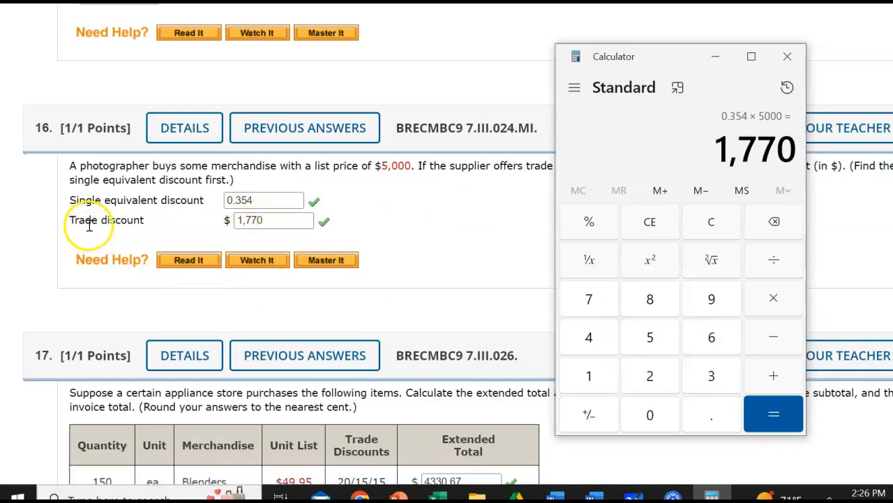
{"action": "mouse_move", "coordinate": [481, 173]}
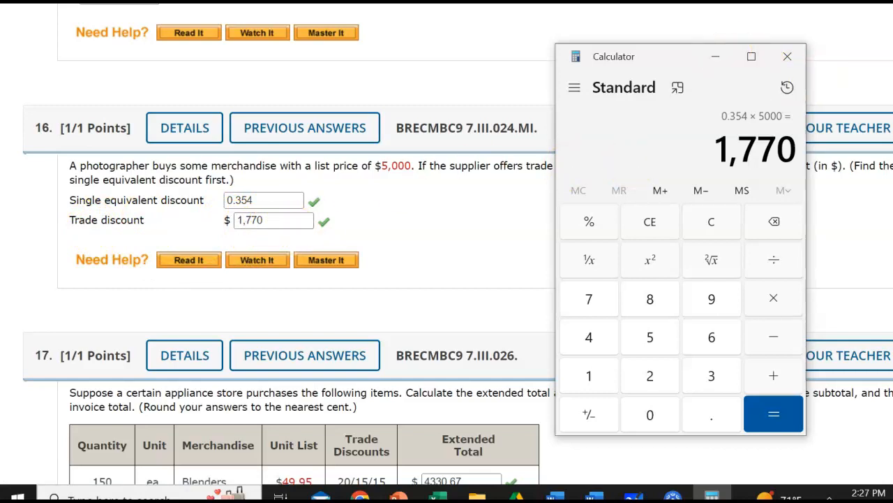
{"action": "left_click", "coordinate": [787, 55]}
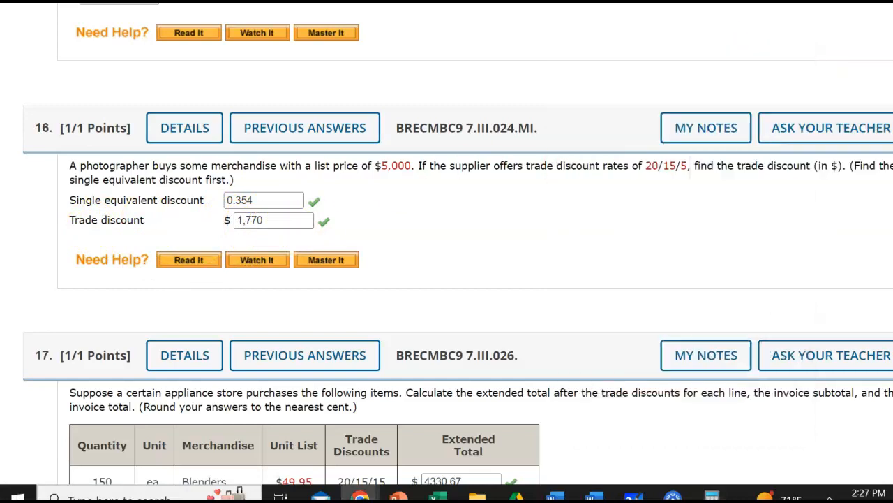
Scroll up to review solved problems 14–15, then back down to problem 17's invoice table.
{"action": "scroll", "scroll_direction": "up", "scroll_amount": 3}
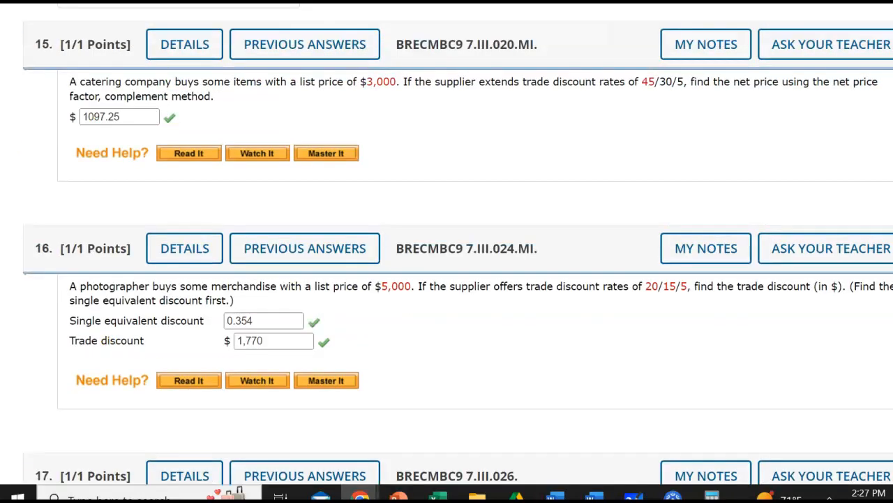
{"action": "scroll", "scroll_direction": "up", "scroll_amount": 3}
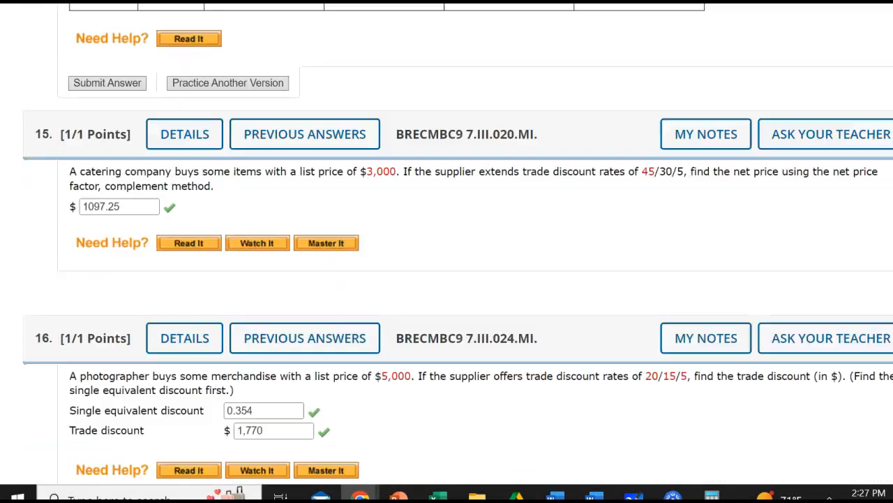
{"action": "scroll", "scroll_direction": "up", "scroll_amount": 3}
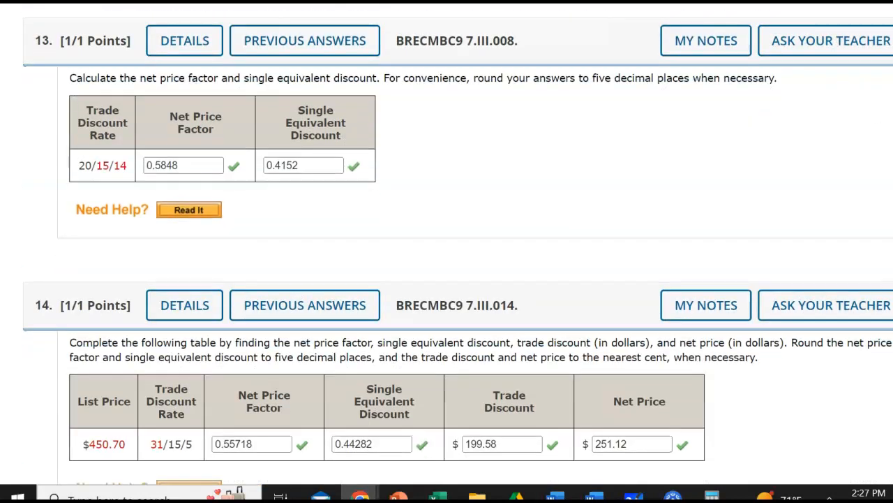
{"action": "scroll", "scroll_direction": "down", "scroll_amount": 3}
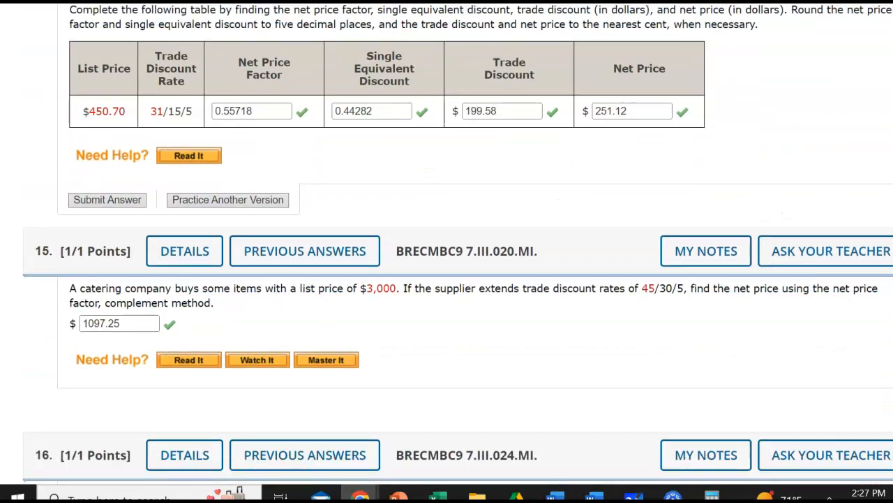
{"action": "scroll", "scroll_direction": "down", "scroll_amount": 3}
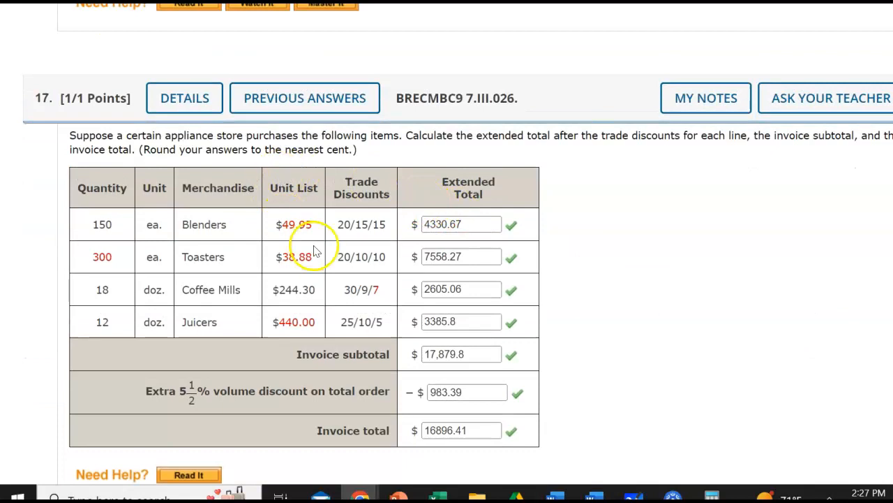
{"action": "mouse_move", "coordinate": [472, 257]}
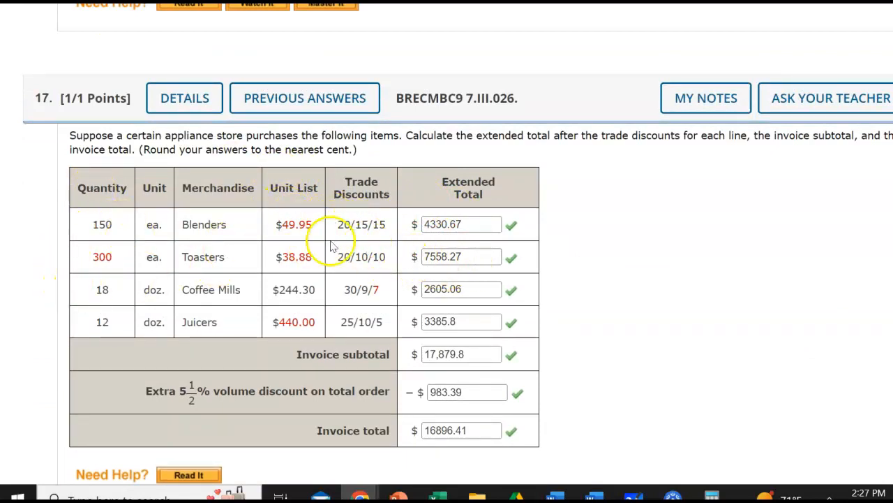
{"action": "mouse_move", "coordinate": [352, 289]}
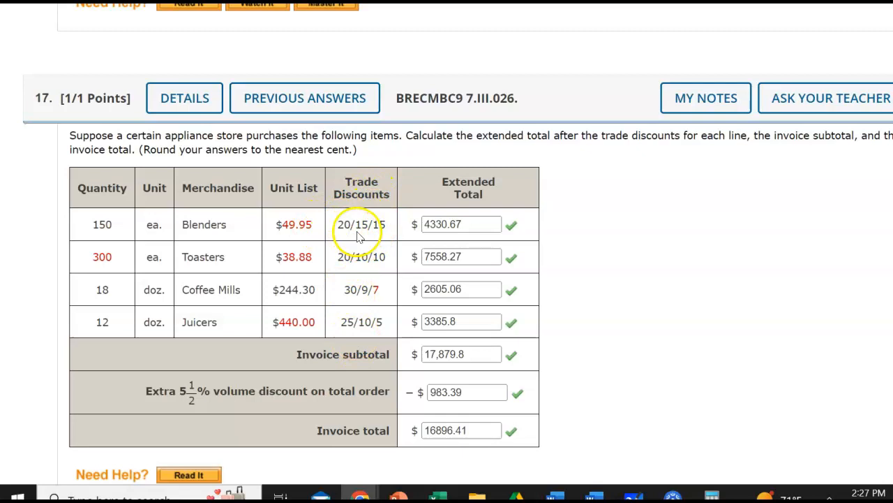
{"action": "mouse_move", "coordinate": [374, 377]}
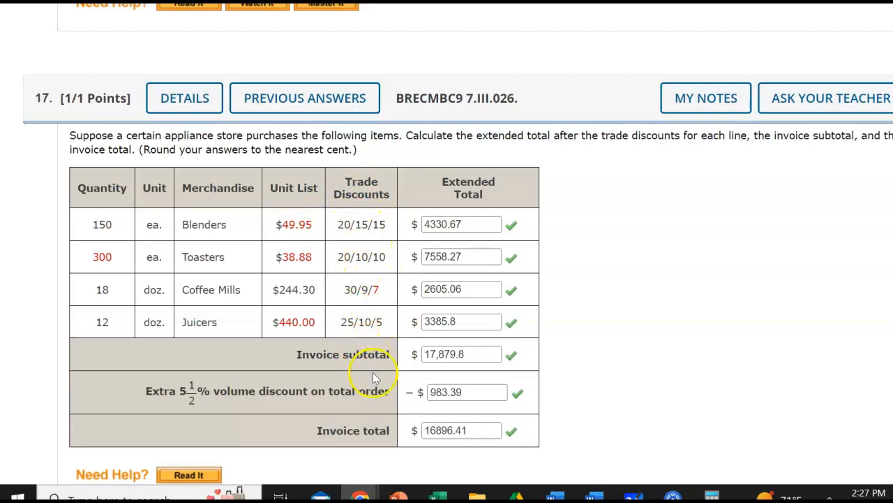